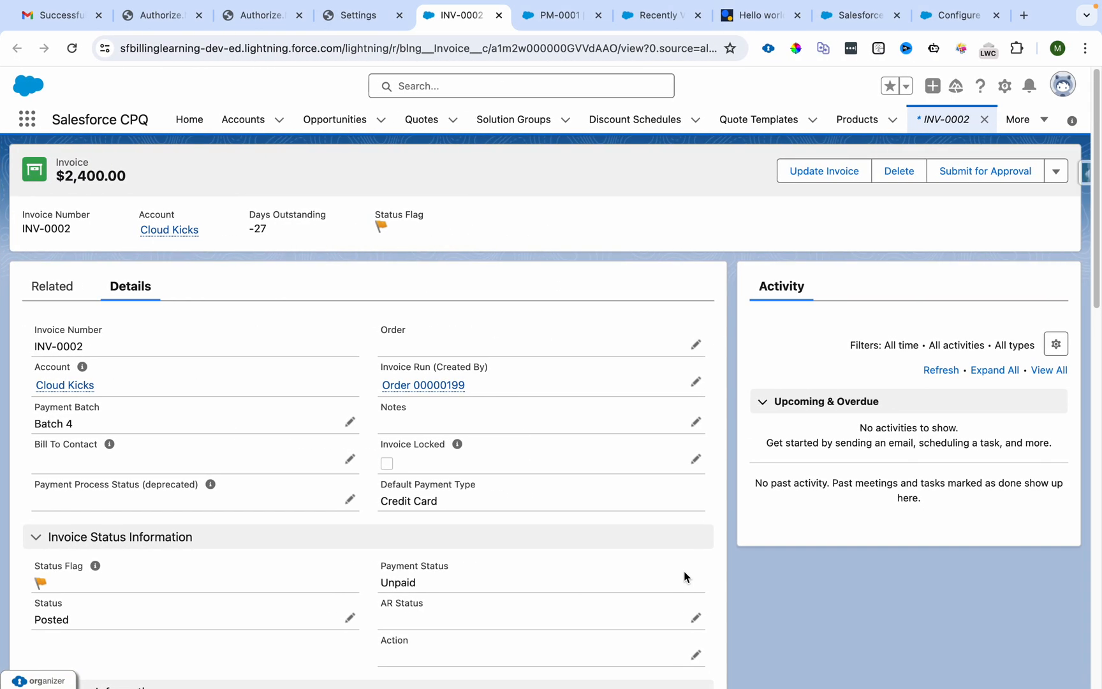
pyautogui.moveTo(550, 469)
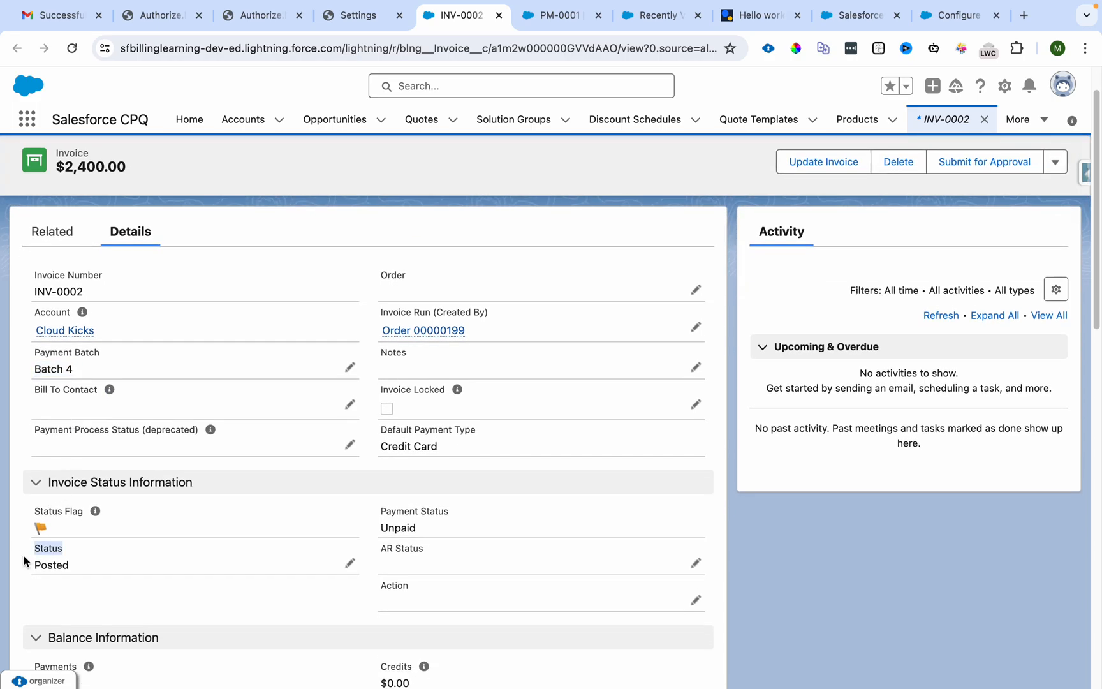
# Step: Review PM-0001's credit card details: AuthorizeDotNet gateway, Discover card, auto pay off
pyautogui.scroll(-3)
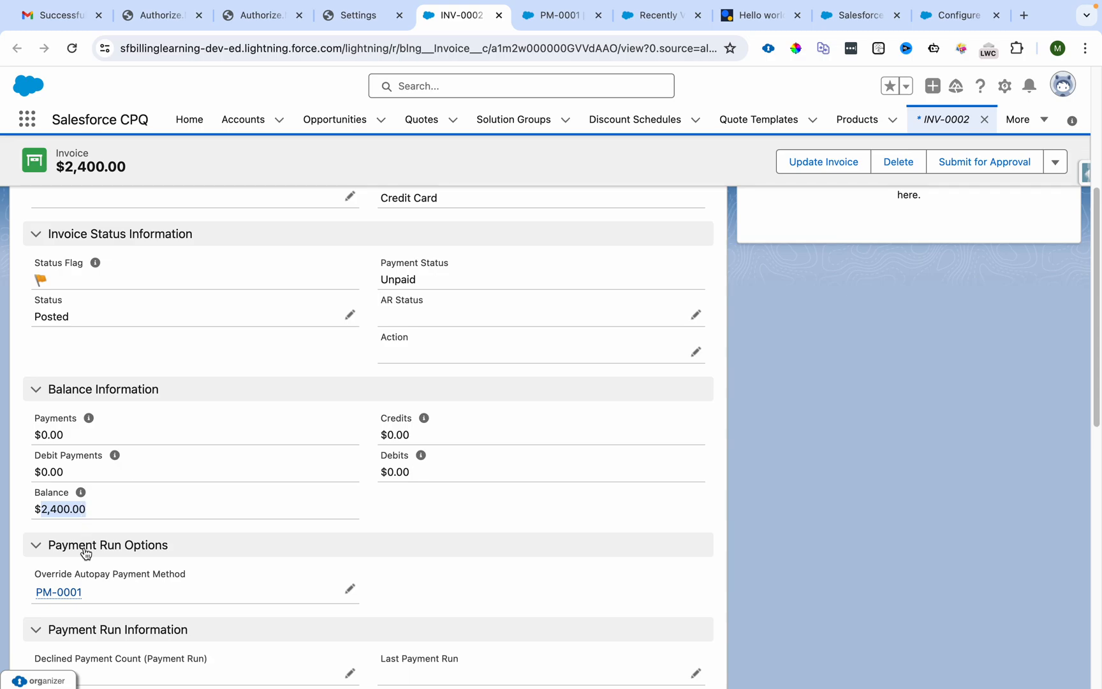
pyautogui.moveTo(54, 509)
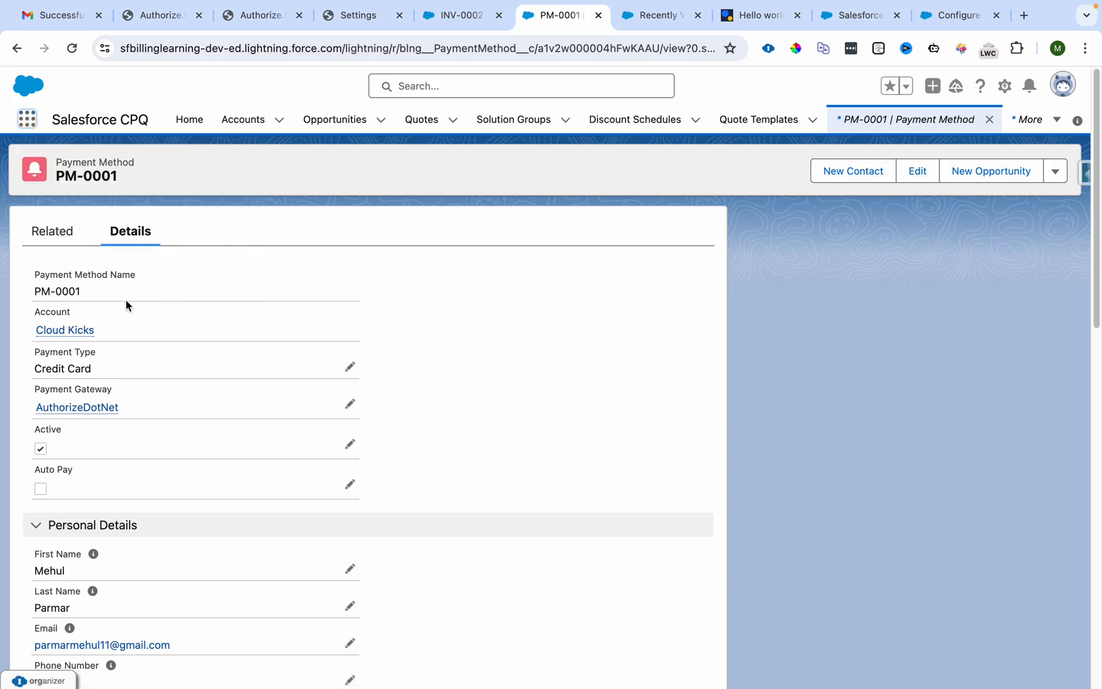
pyautogui.moveTo(25, 326)
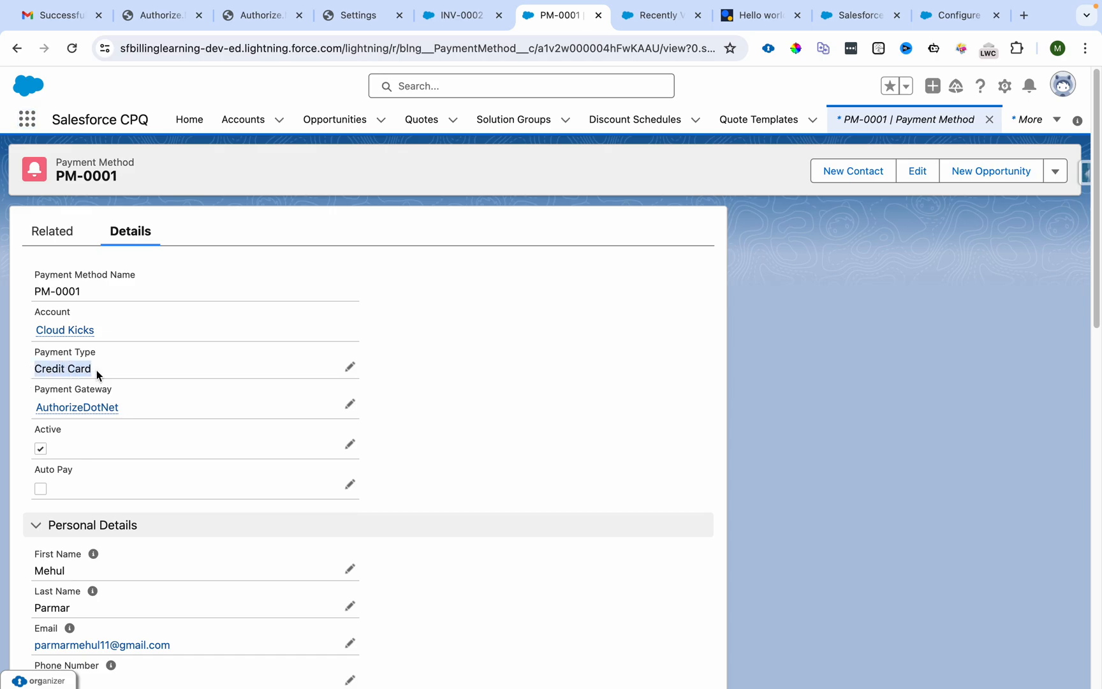
pyautogui.scroll(-3)
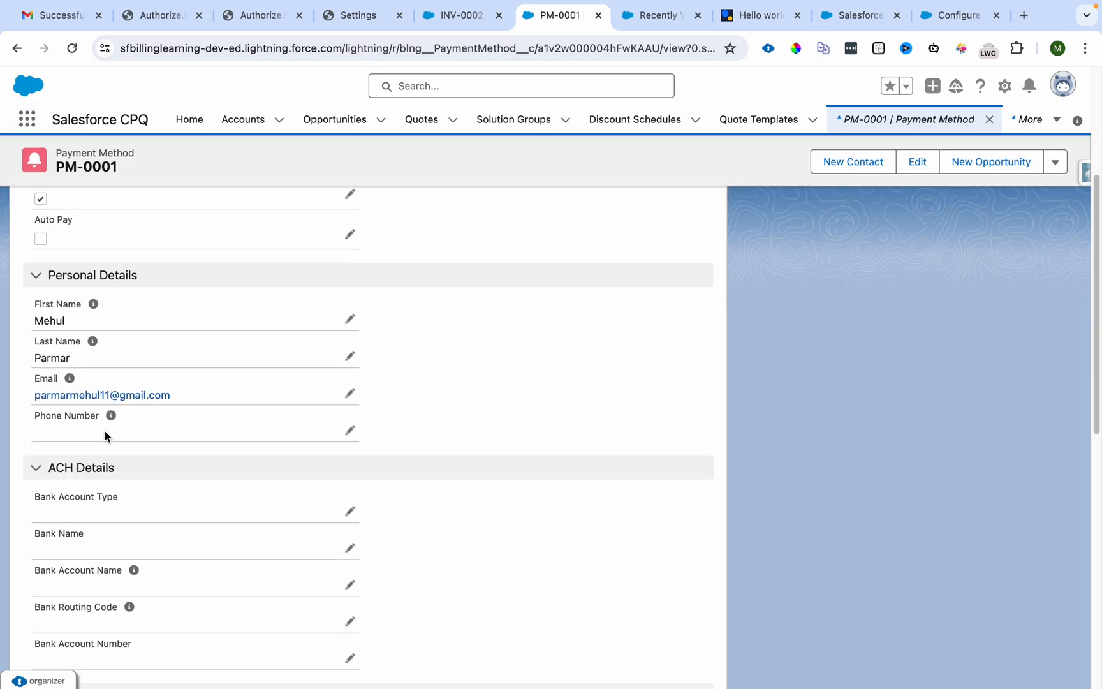
pyautogui.scroll(-3)
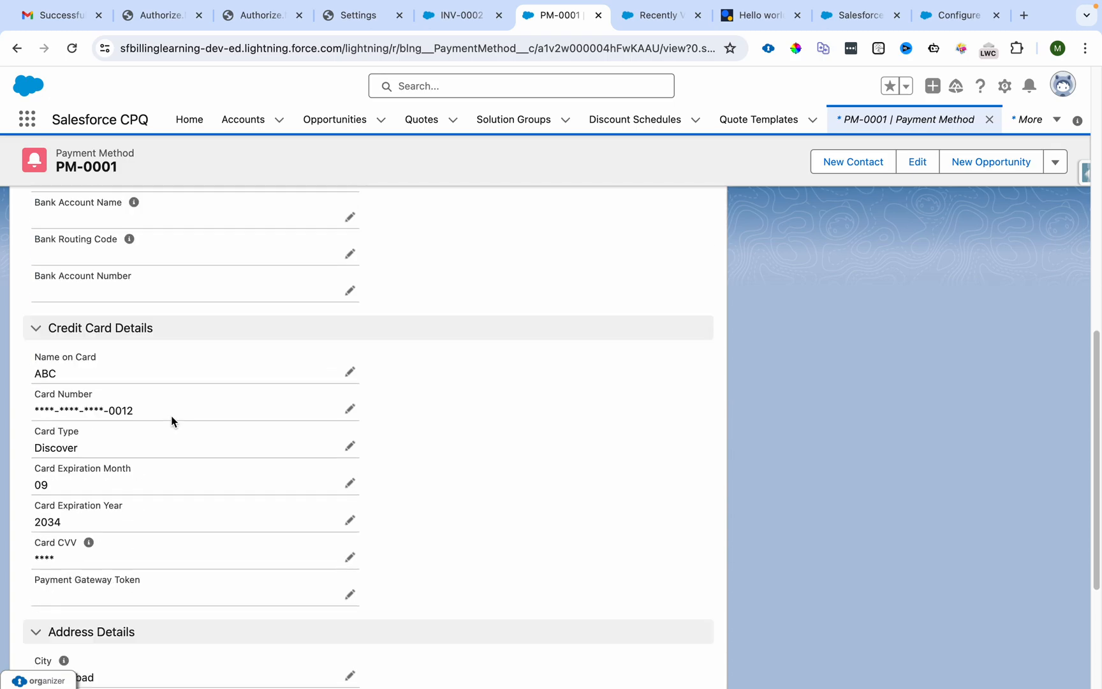
pyautogui.scroll(-3)
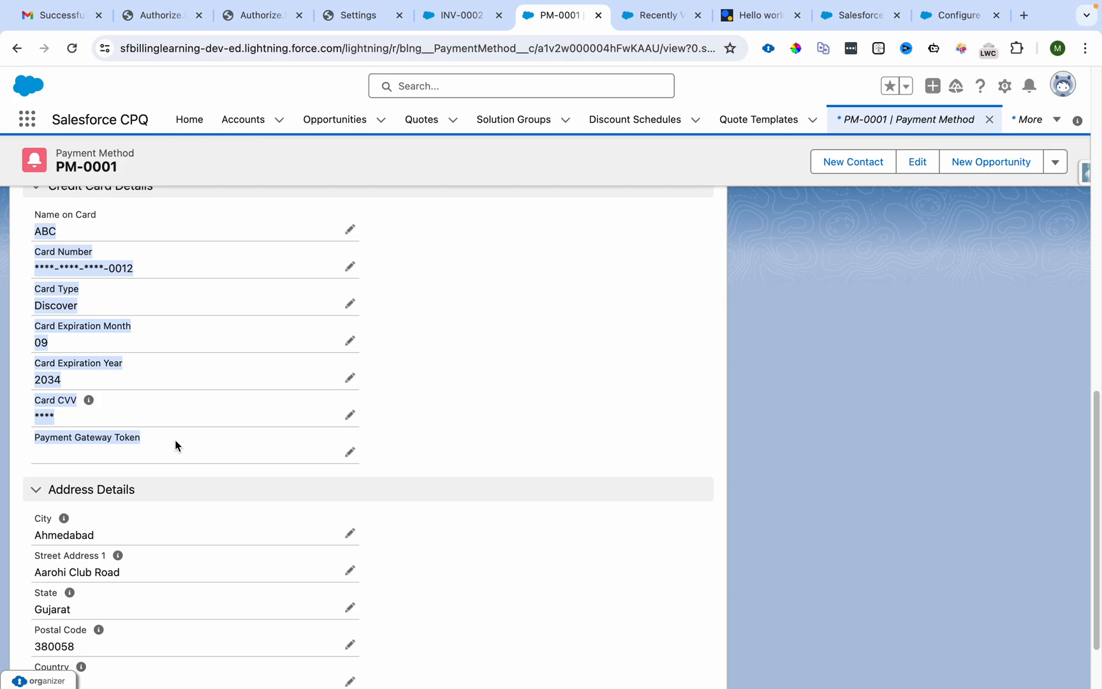
pyautogui.moveTo(169, 287)
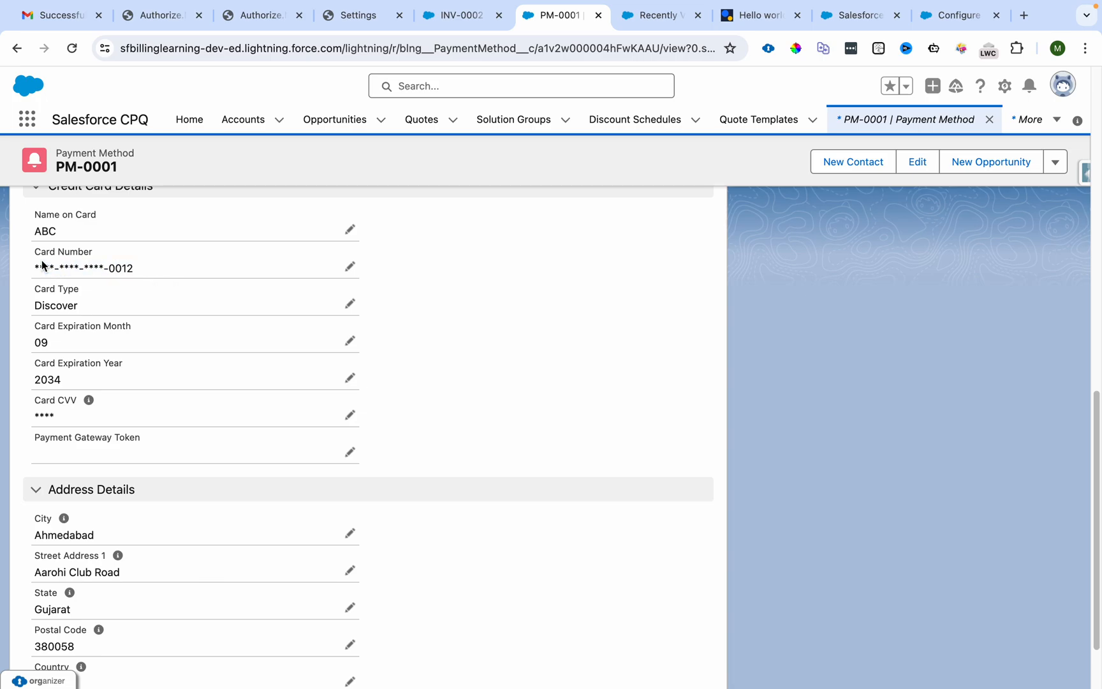
pyautogui.scroll(3)
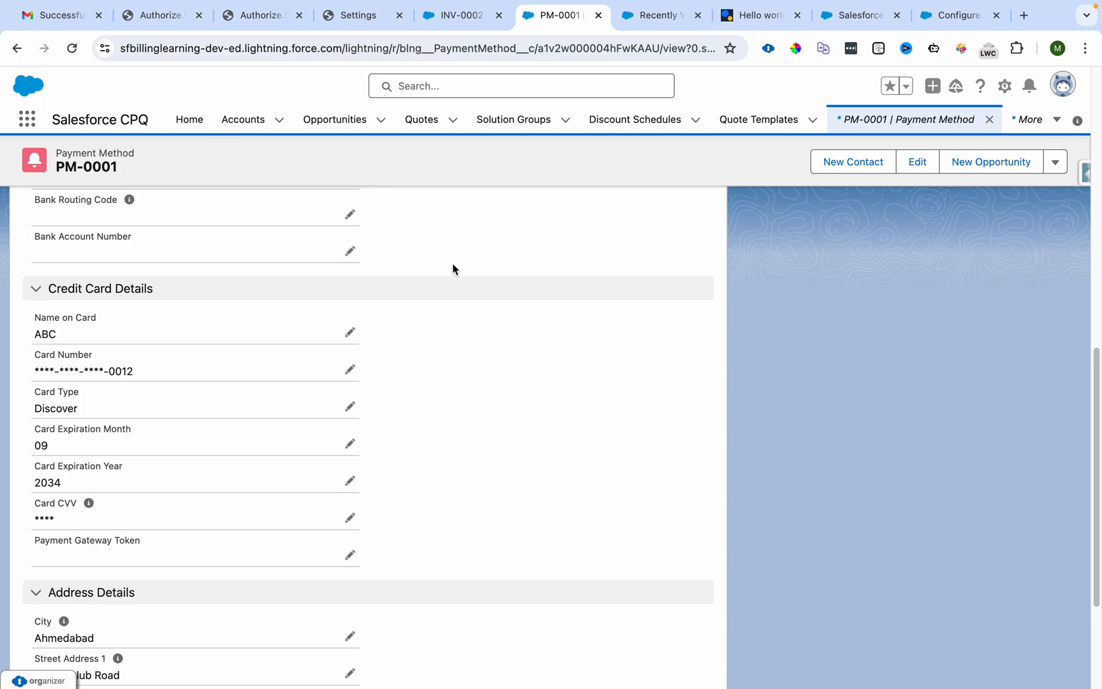
pyautogui.moveTo(655, 14)
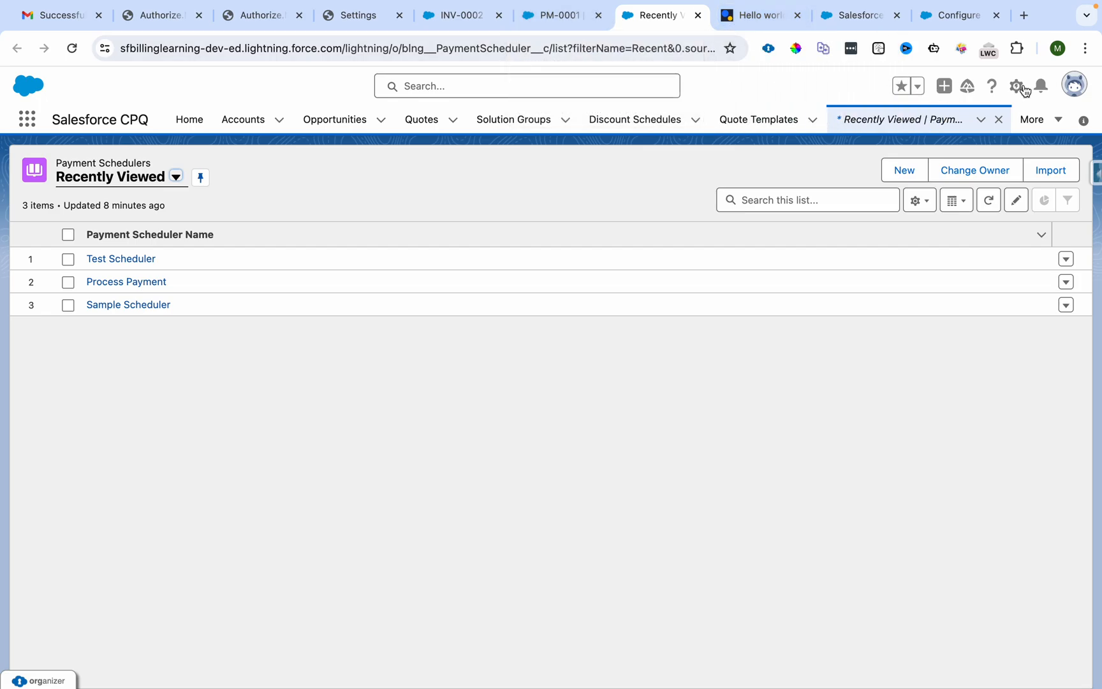
pyautogui.click(1015, 85)
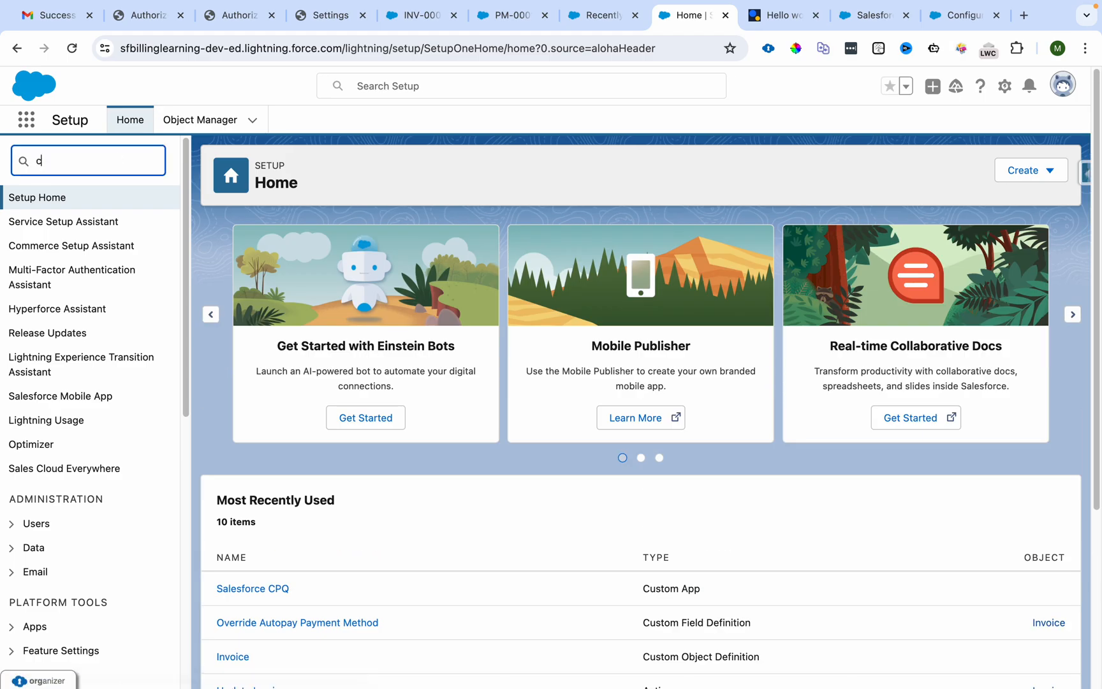
pyautogui.write('custom se')
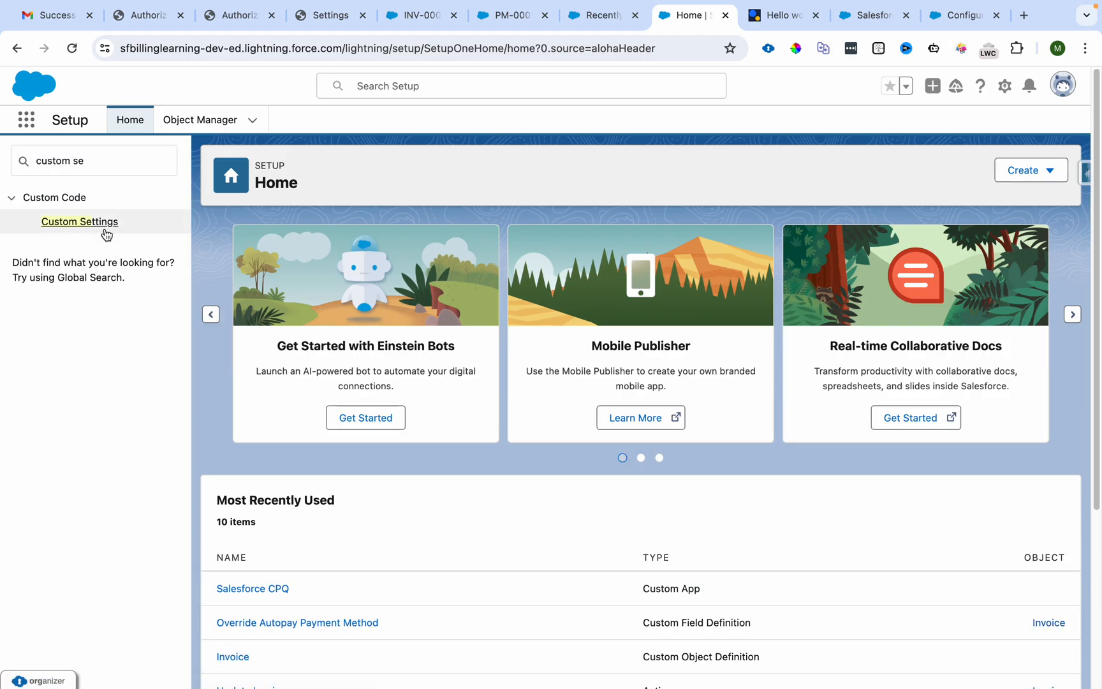
pyautogui.click(80, 222)
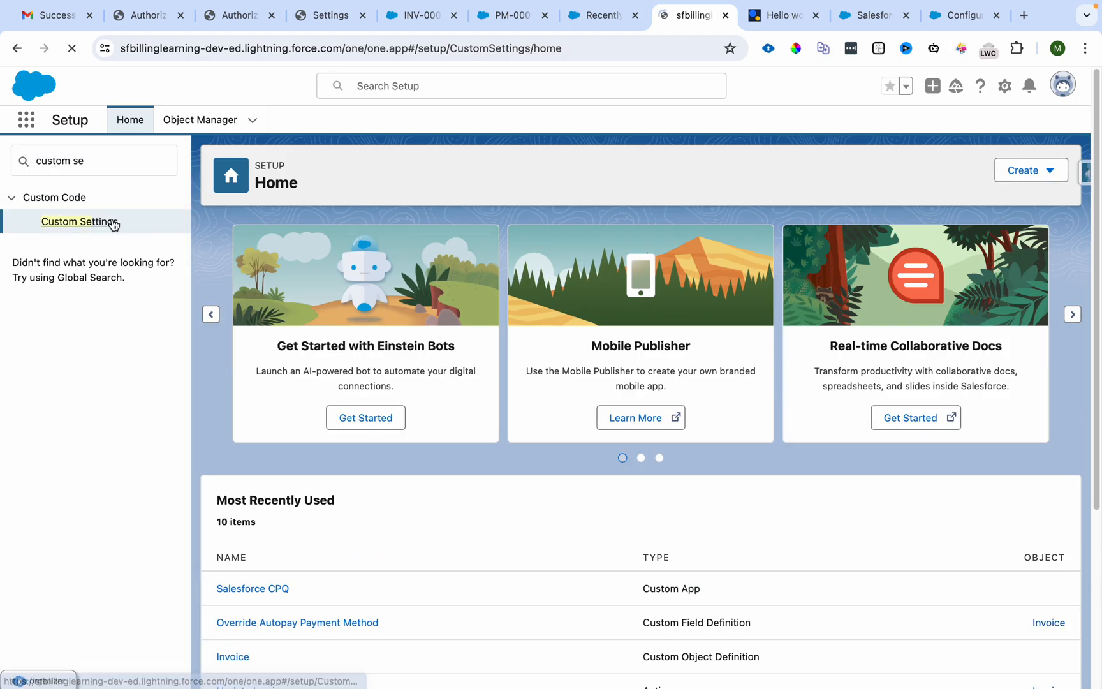
pyautogui.click(599, 15)
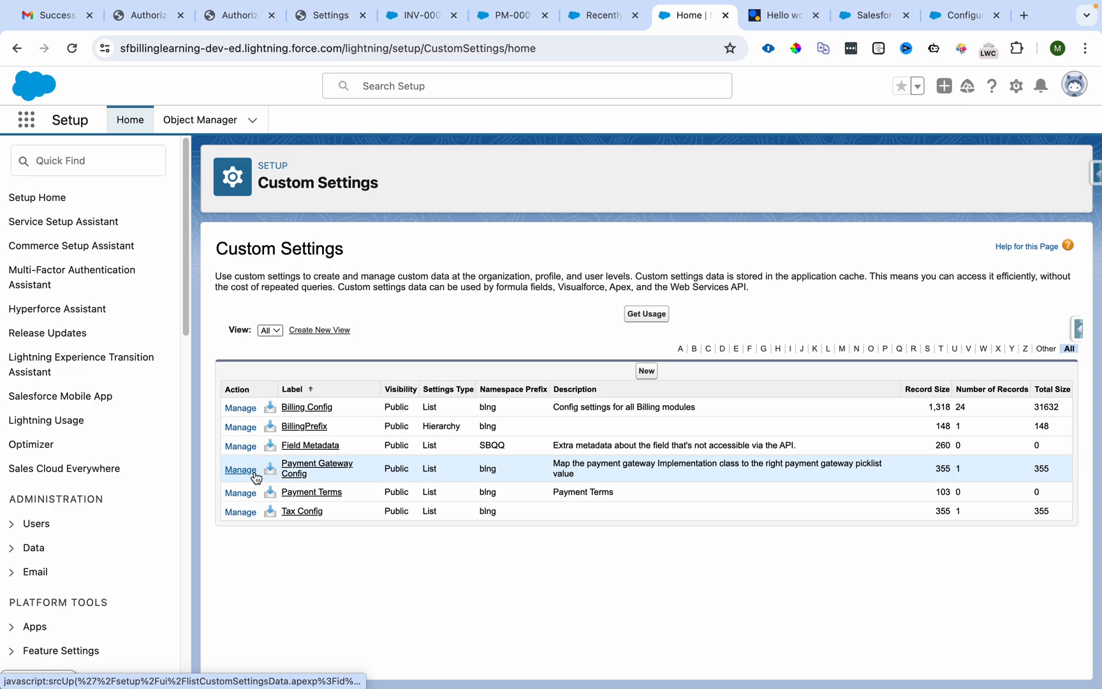
pyautogui.click(240, 469)
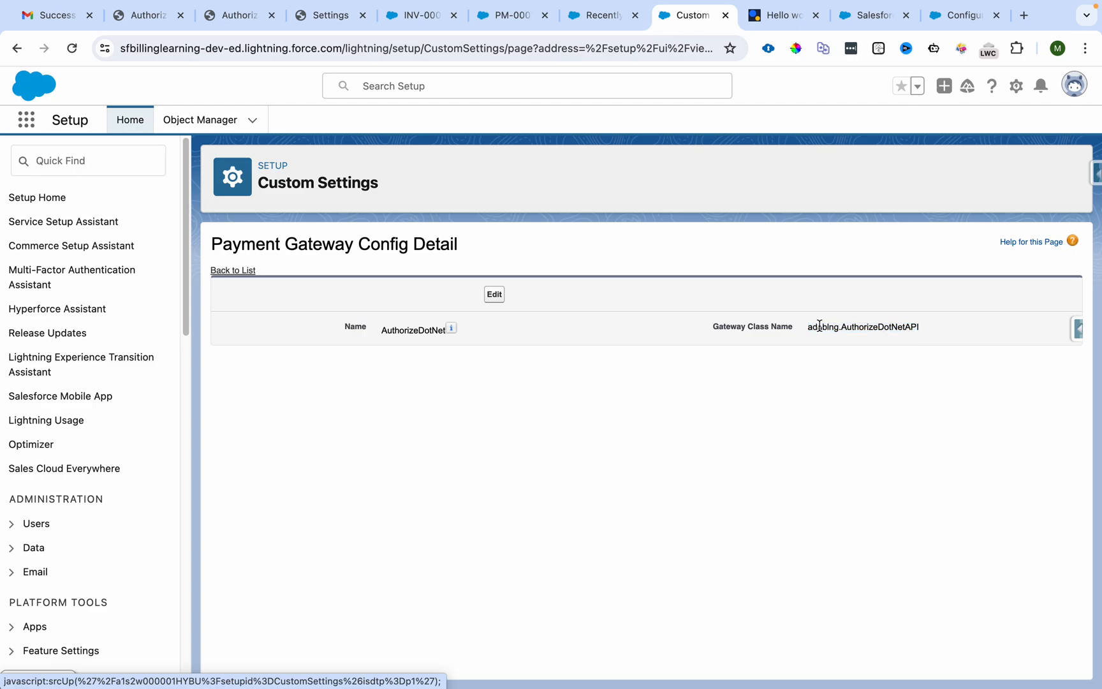
pyautogui.moveTo(933, 346)
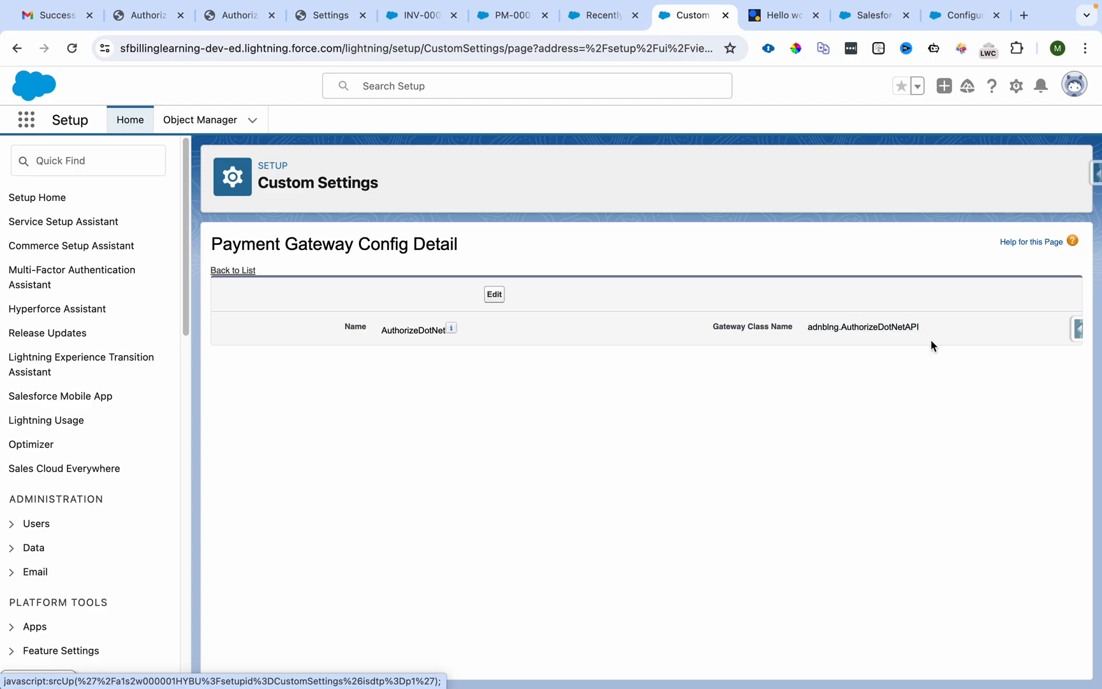
pyautogui.click(601, 14)
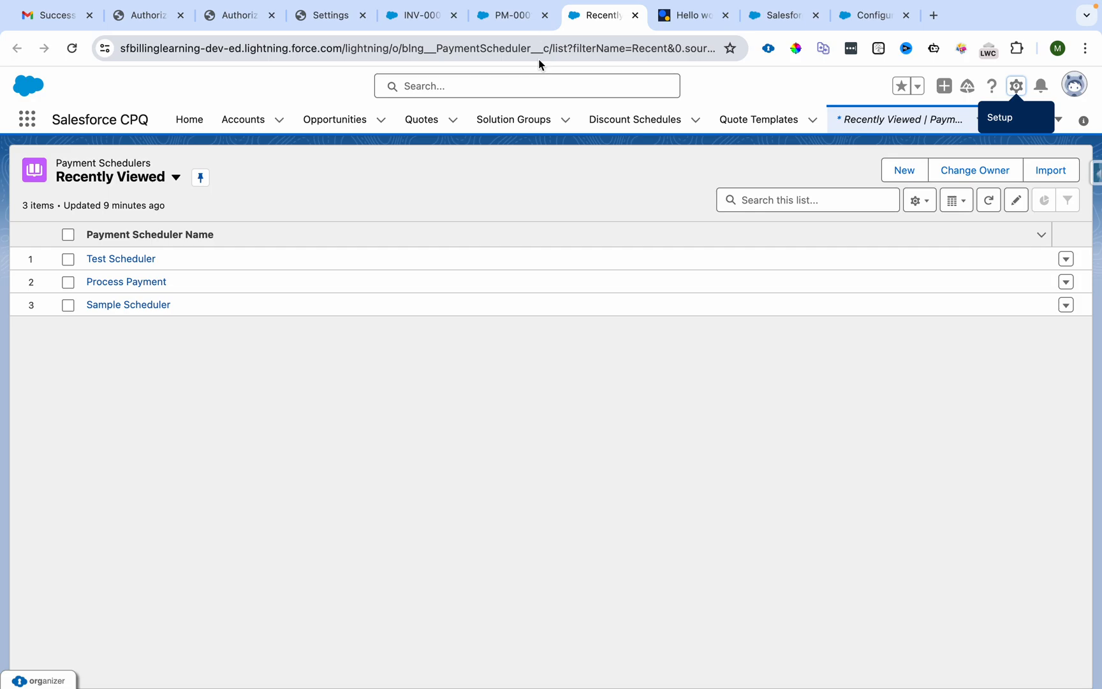
# Step: Start a new payment scheduler named 'INV-0002 - PC', checking the INV-0002 invoice
pyautogui.click(904, 170)
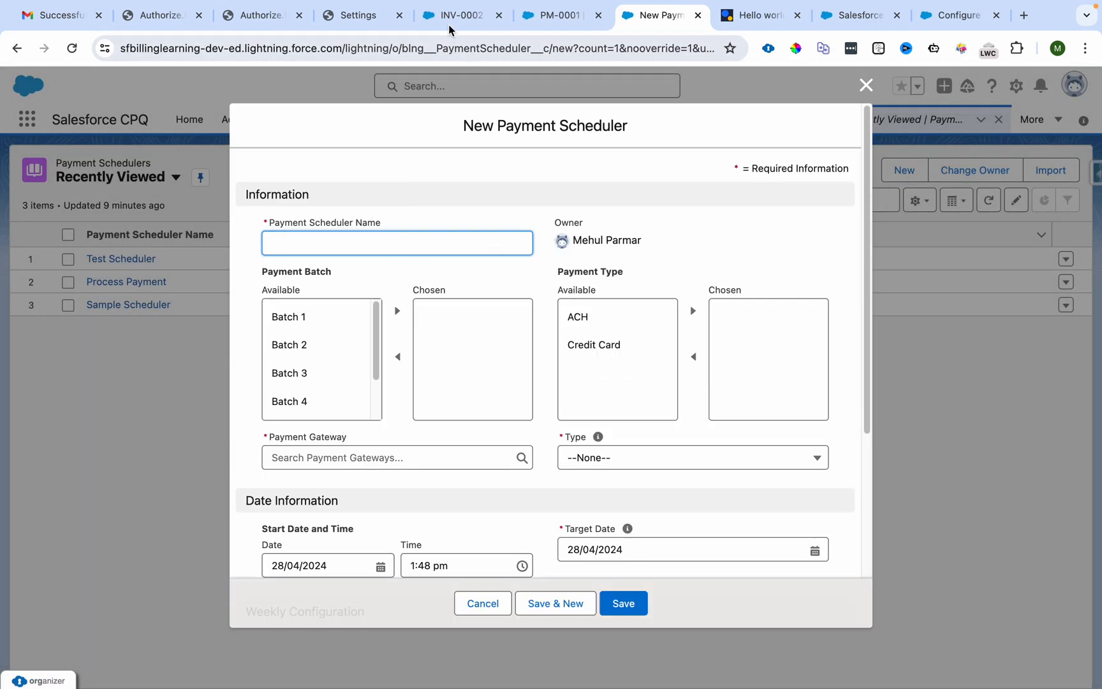
pyautogui.click(456, 14)
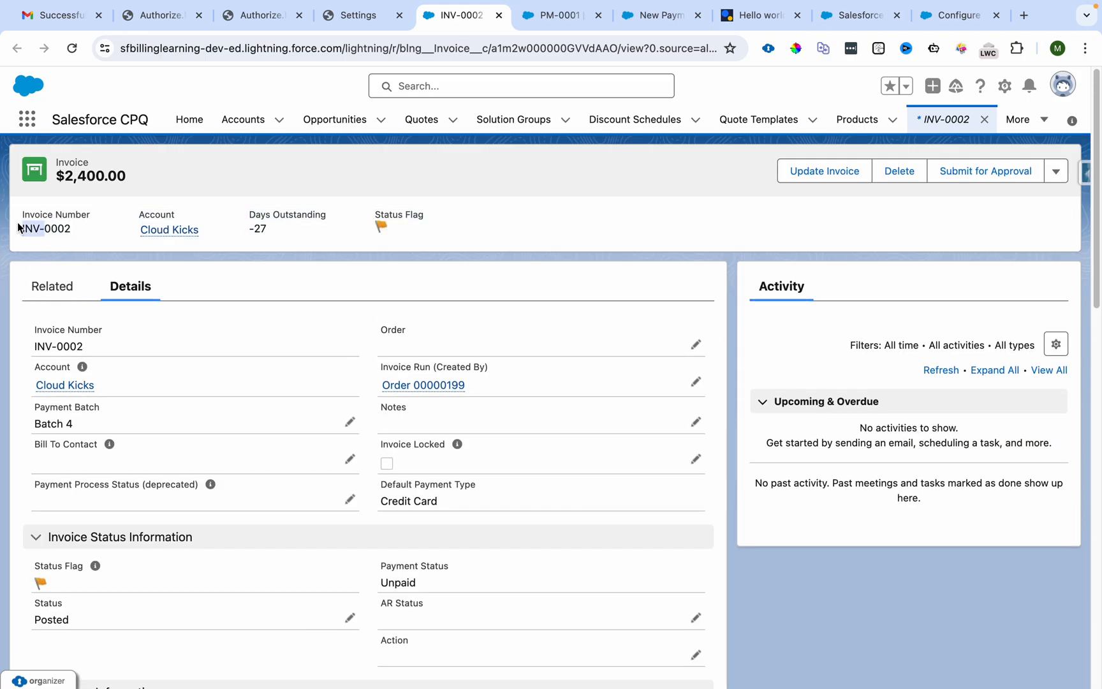
pyautogui.click(657, 14)
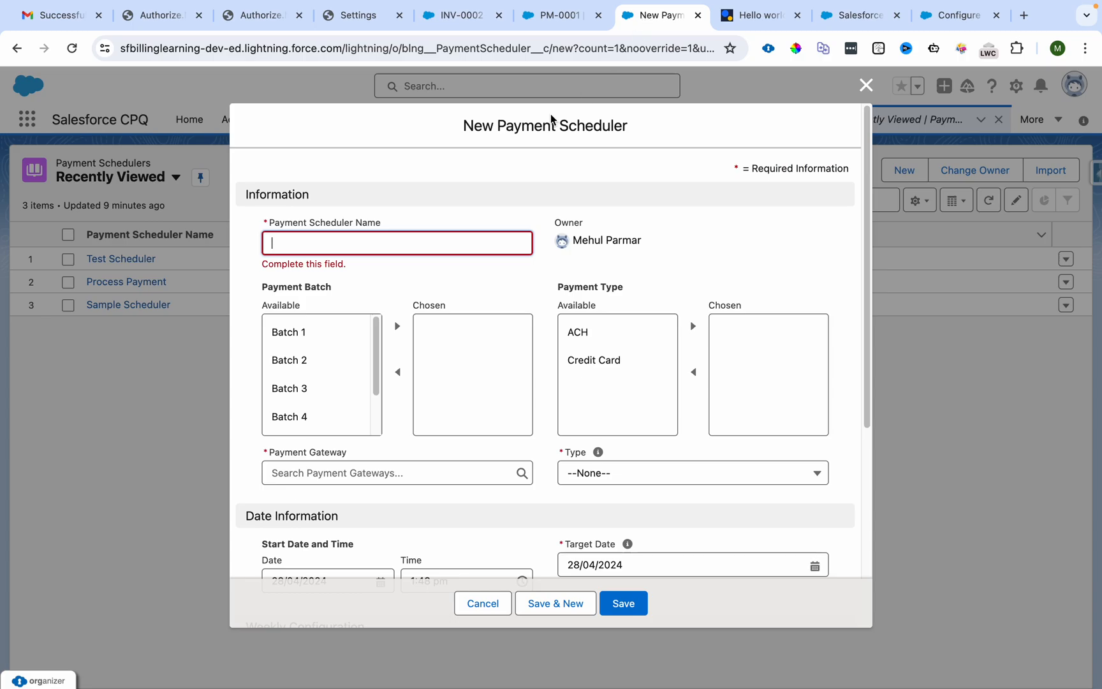
pyautogui.write('INV-0002 - P')
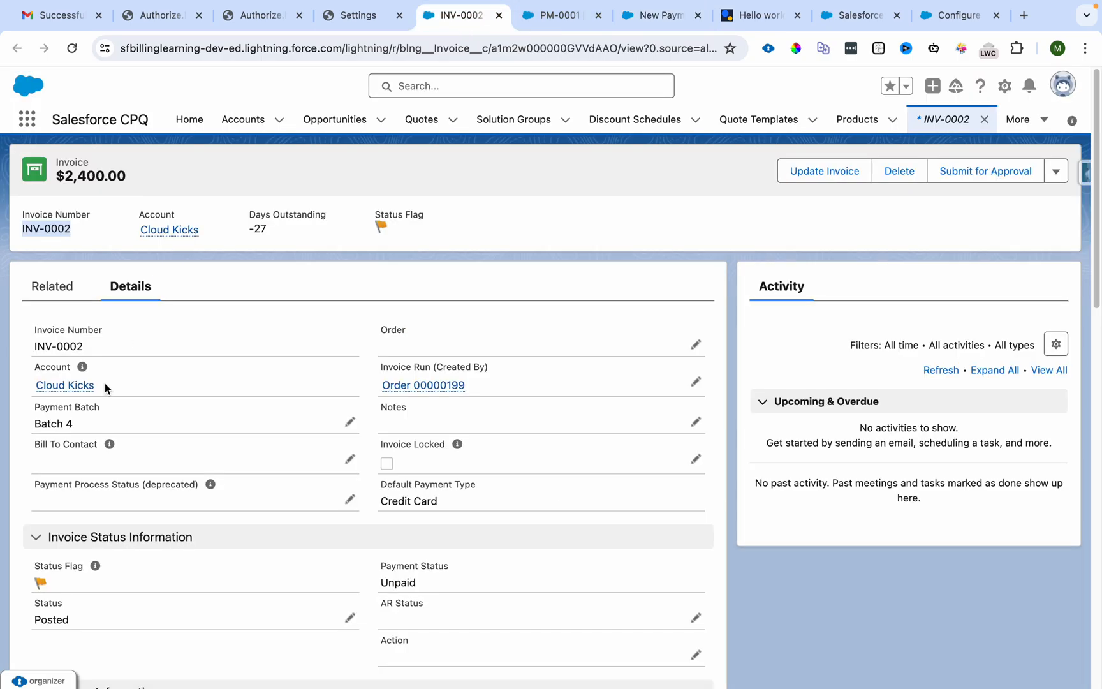
pyautogui.click(654, 15)
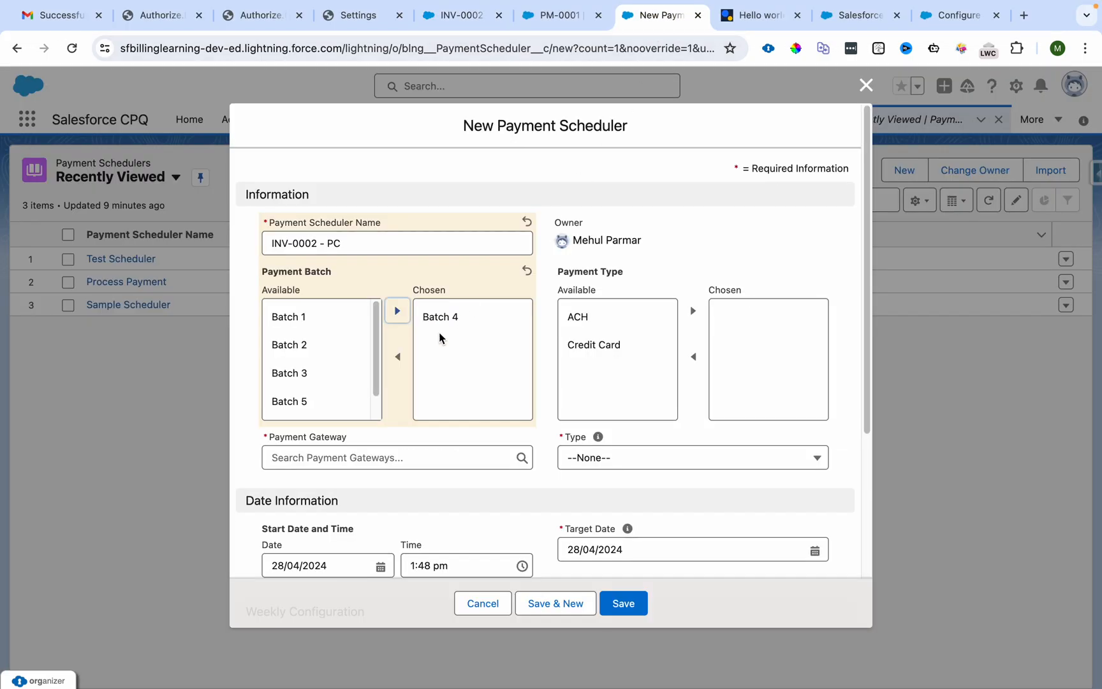
# Step: Set the scheduler gateway to AuthorizeDotNet, type Once, payment type Credit Card
pyautogui.click(394, 457)
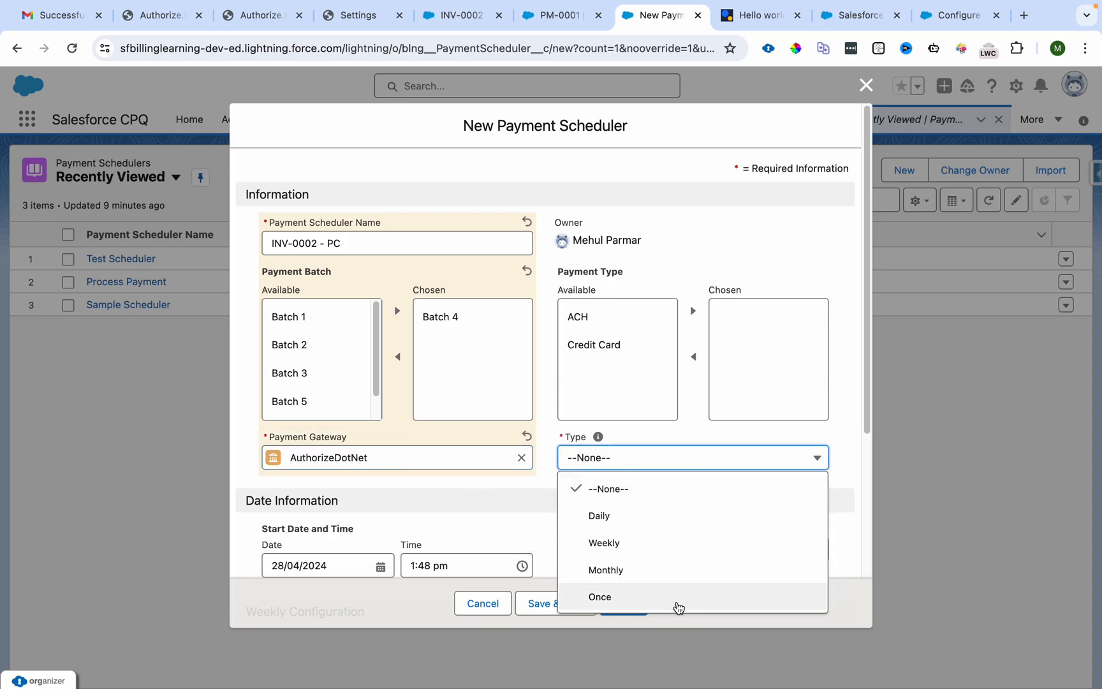
pyautogui.click(600, 597)
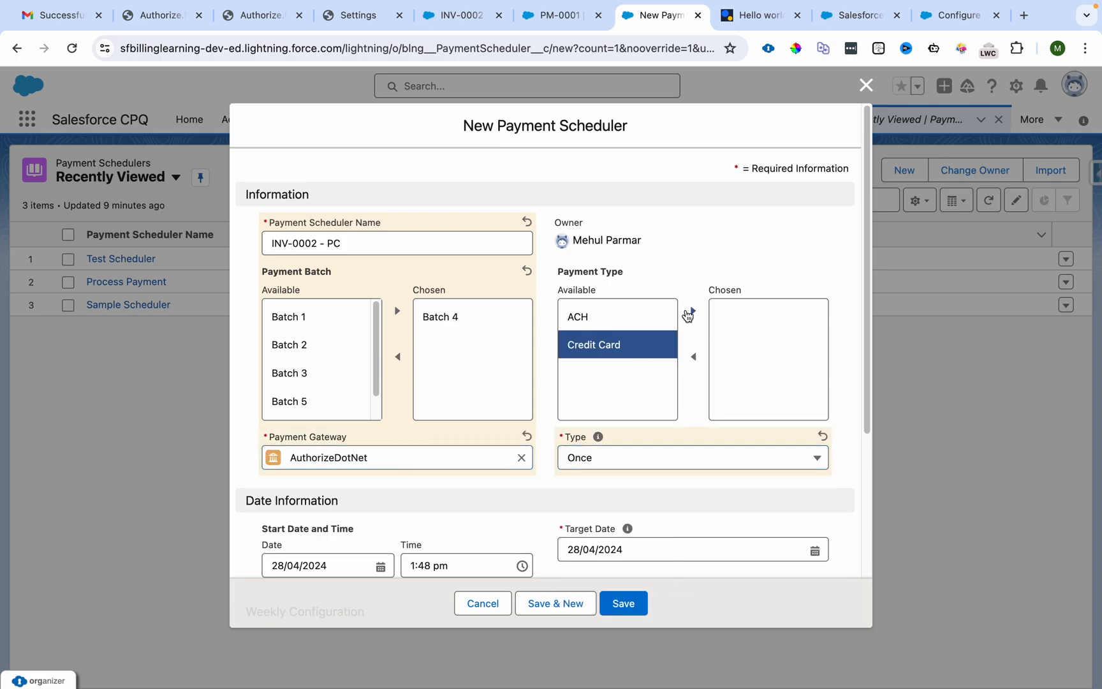
pyautogui.click(693, 311)
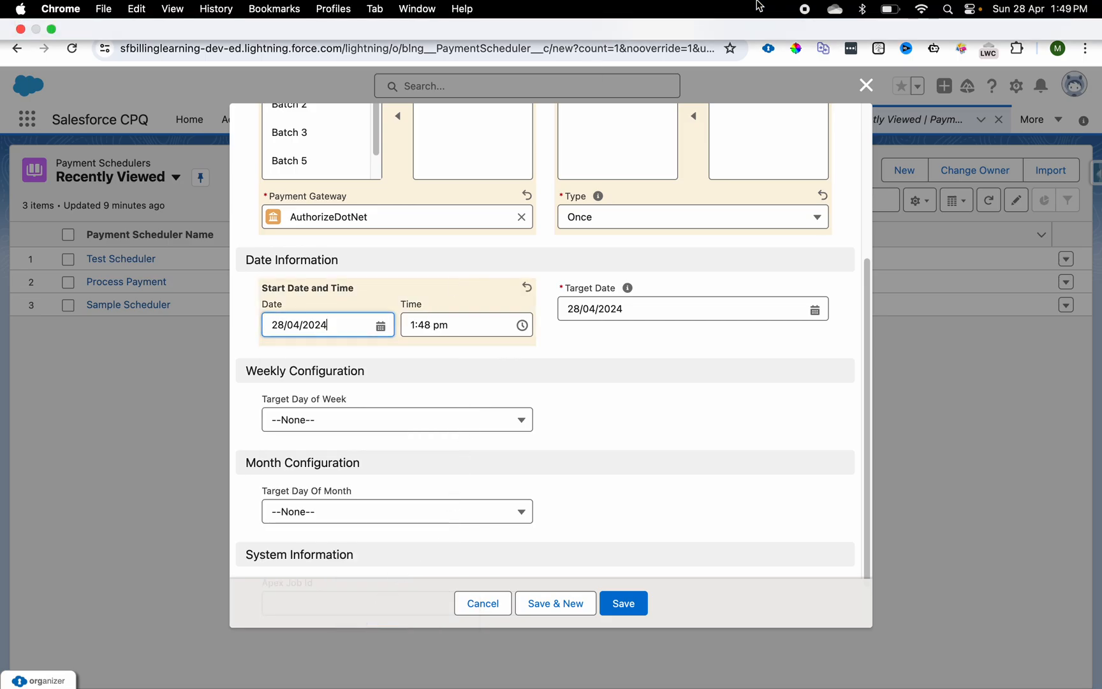
# Step: Set the target date to 26 June 2024 and save the scheduler
pyautogui.click(464, 324)
pyautogui.write('52')
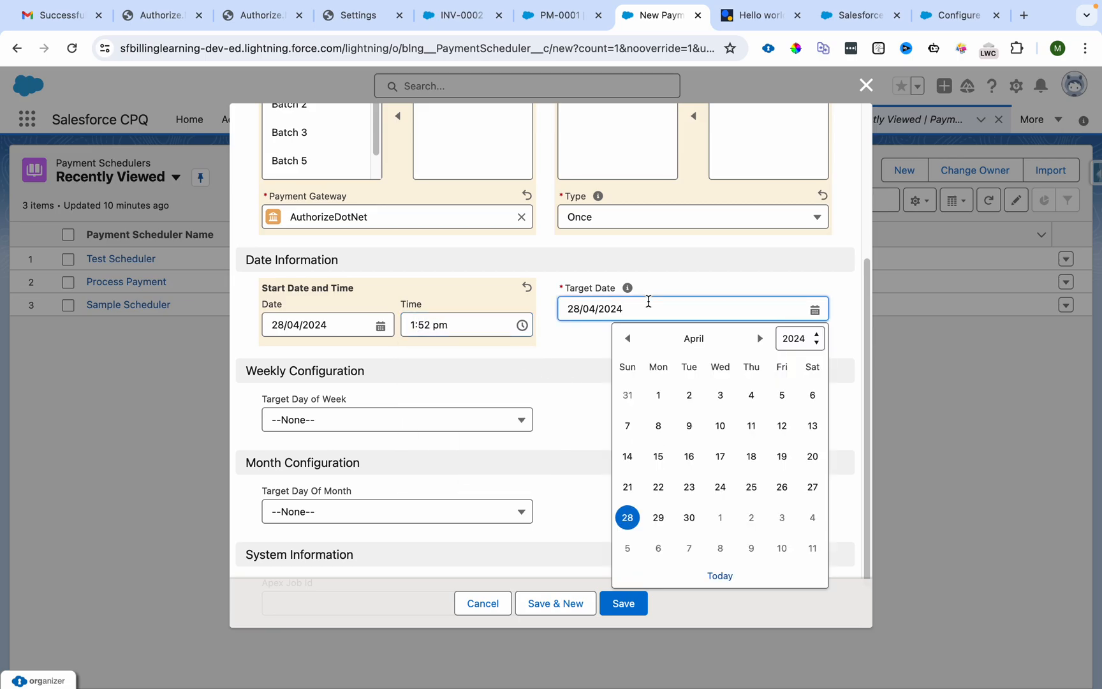
pyautogui.click(760, 338)
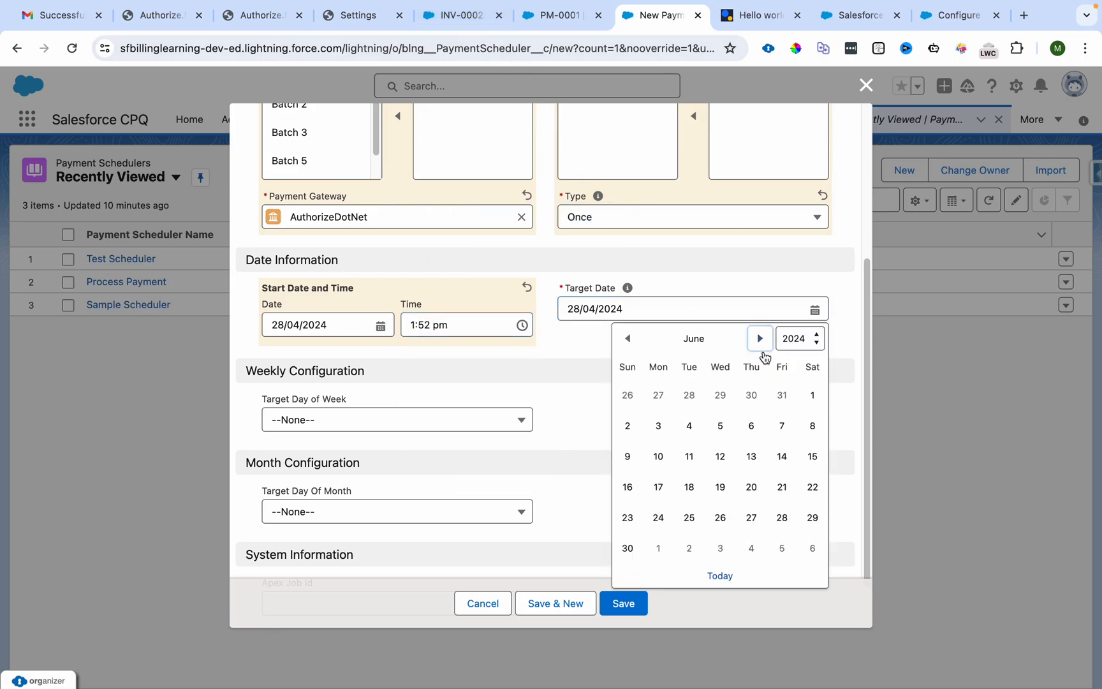
pyautogui.click(720, 518)
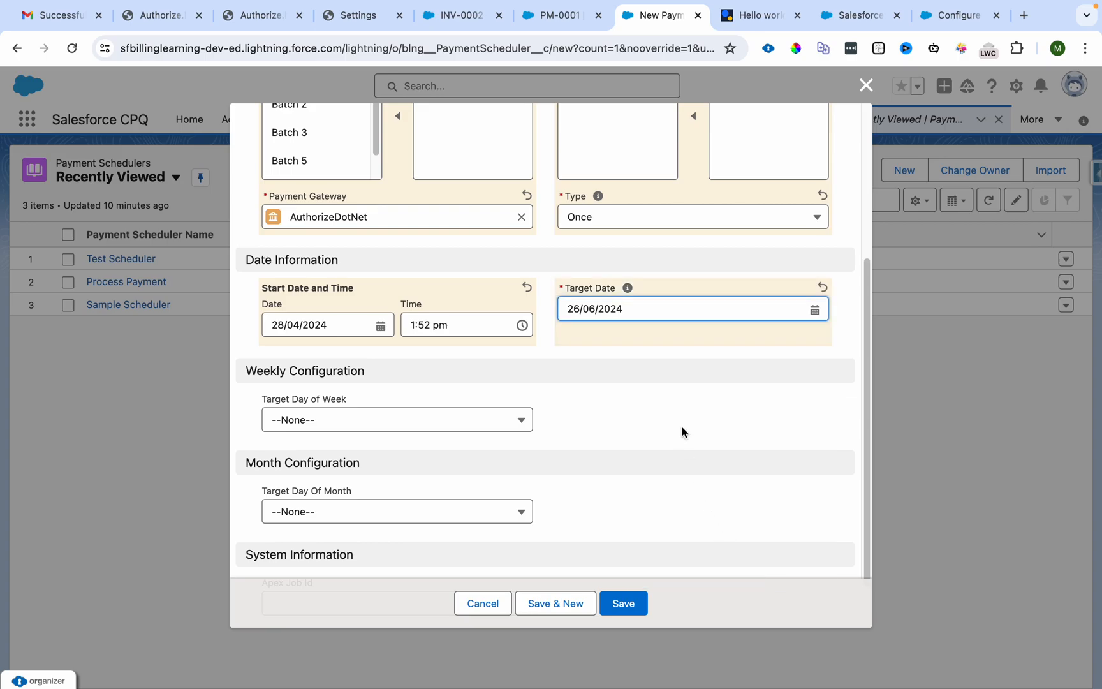
pyautogui.scroll(-3)
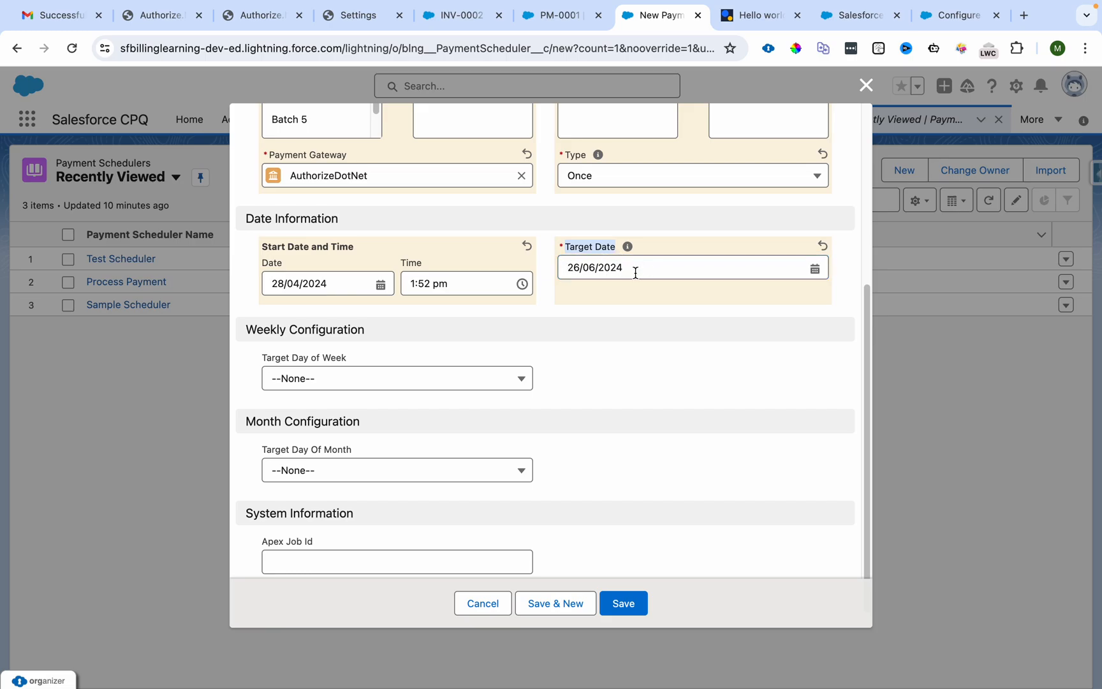
pyautogui.moveTo(627, 388)
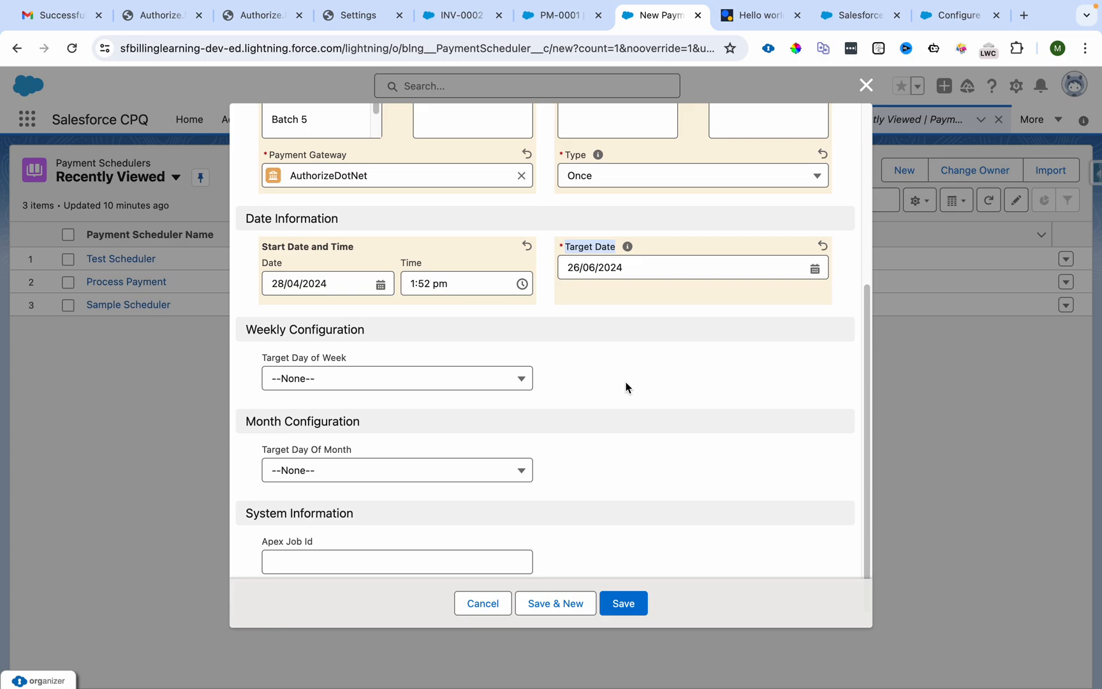
pyautogui.scroll(-3)
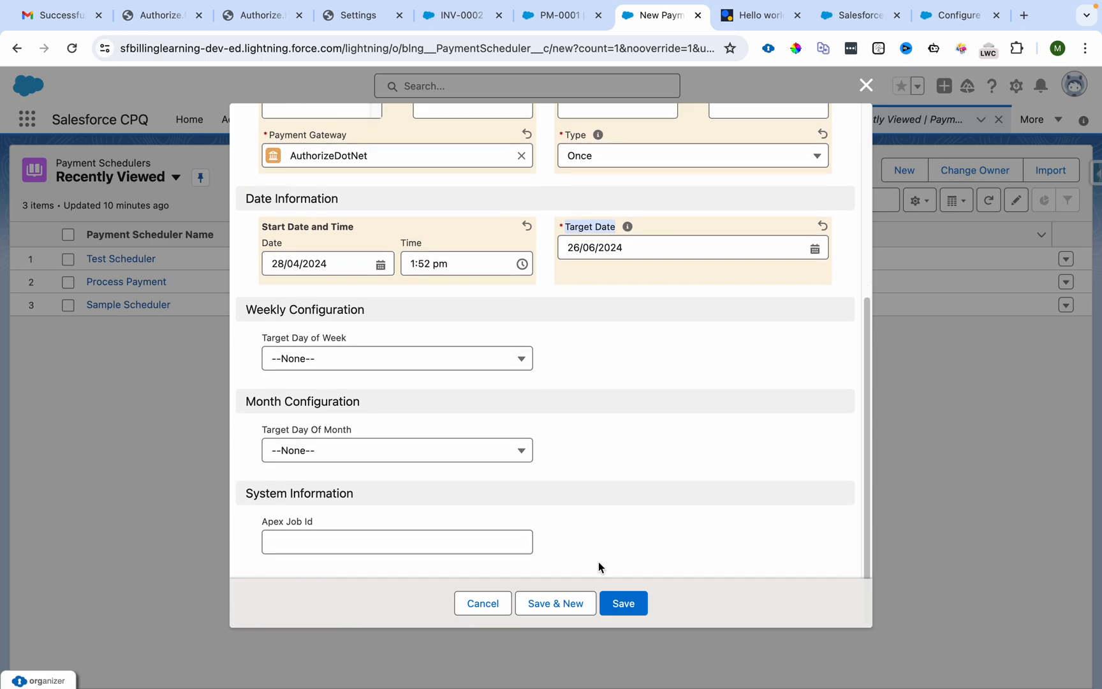
pyautogui.click(621, 604)
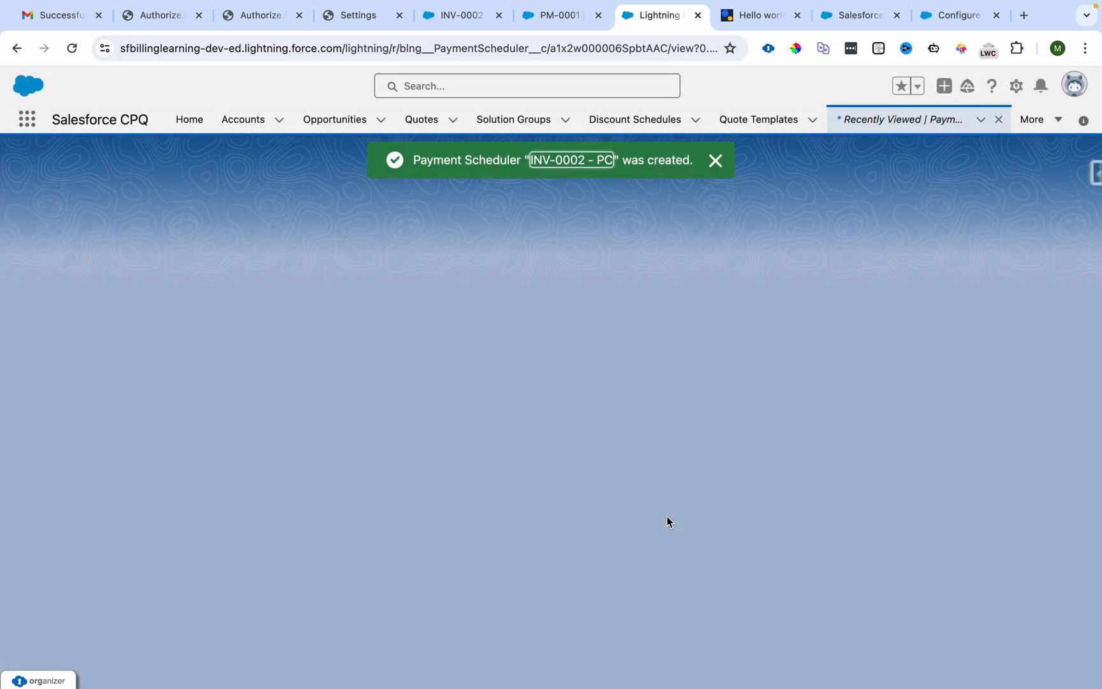
# Step: Find Scheduled Jobs in Setup via 'schedu' and confirm INV-0002 - PC runs at 1:52 pm
pyautogui.click(1005, 86)
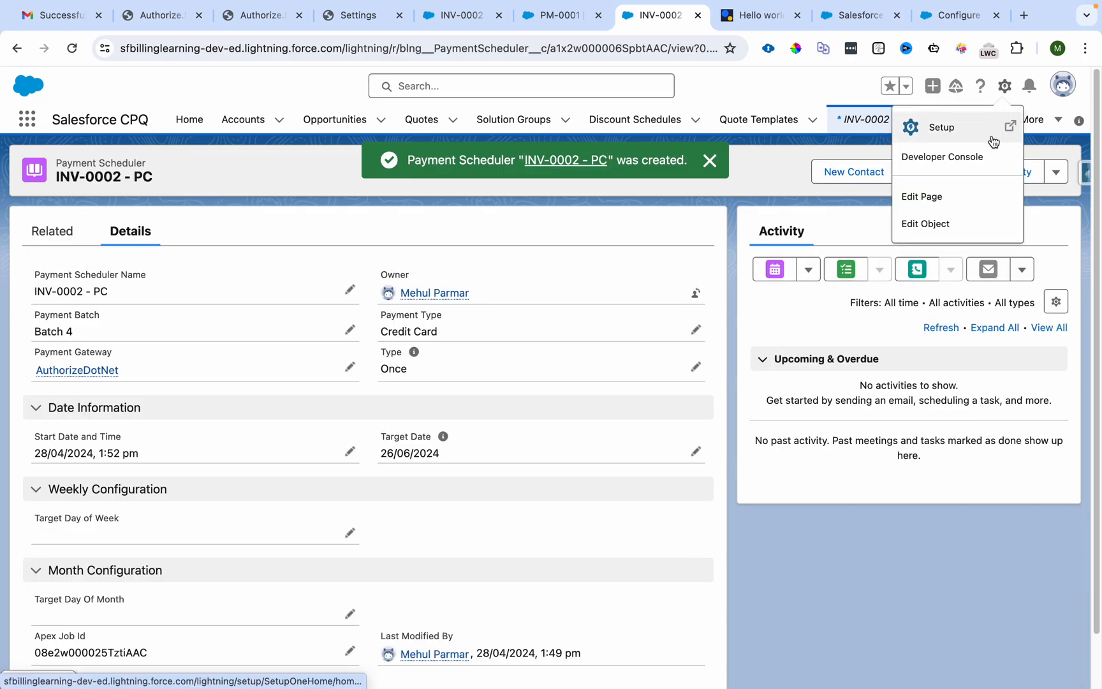
pyautogui.click(943, 127)
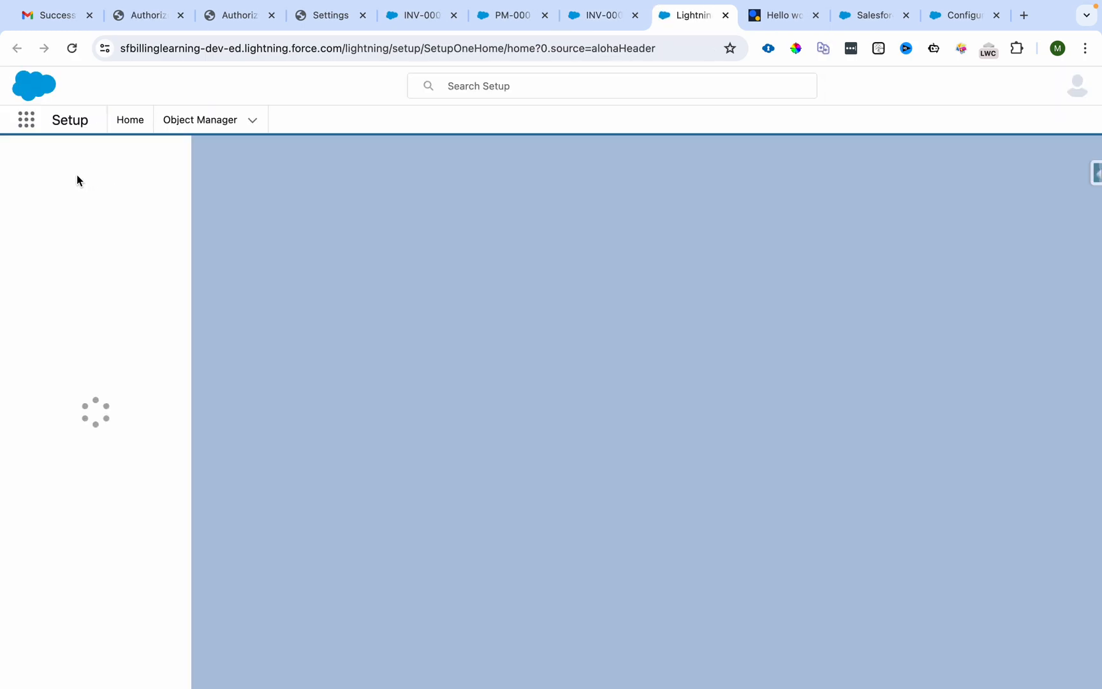
pyautogui.write('schedule')
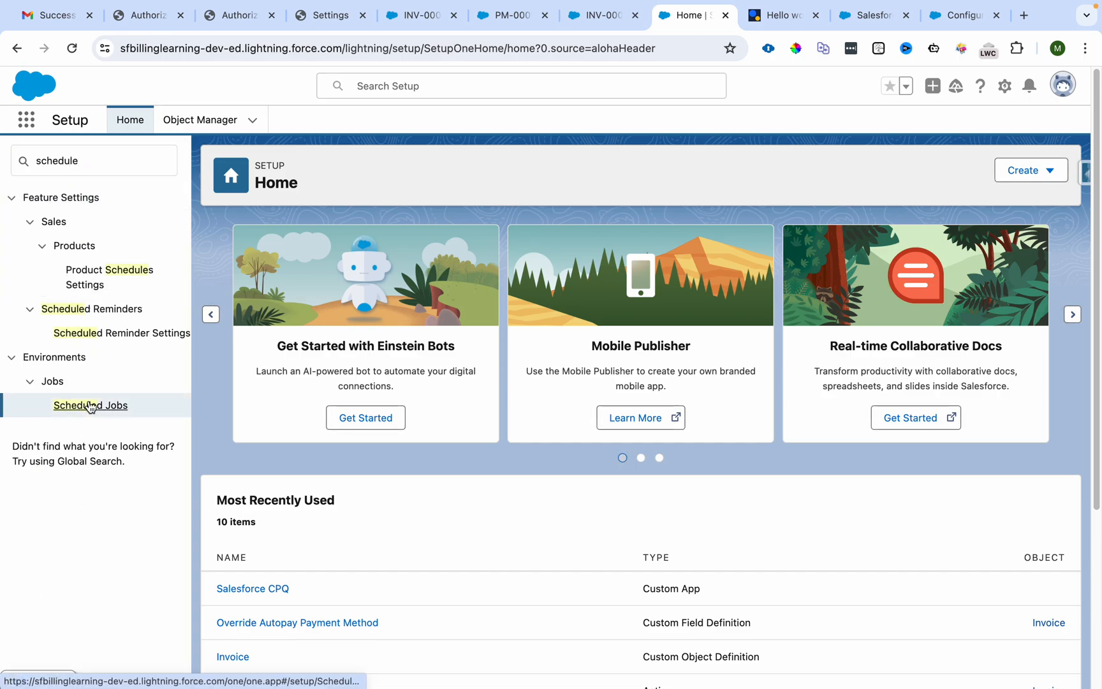
pyautogui.click(90, 405)
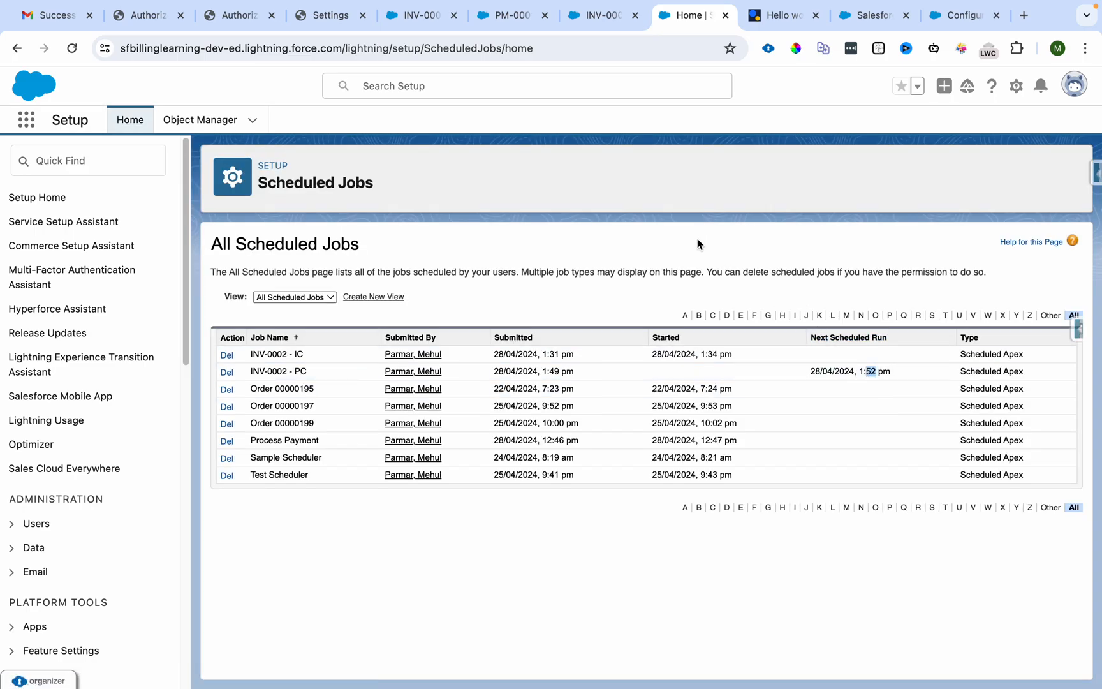
pyautogui.moveTo(819, 347)
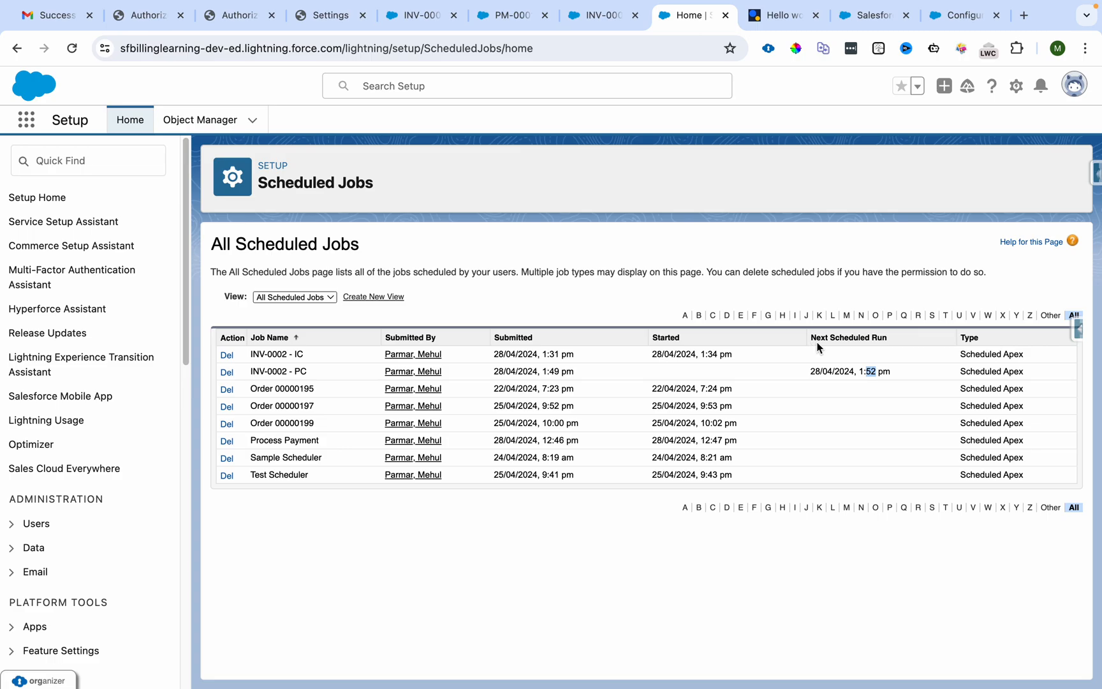
pyautogui.click(330, 15)
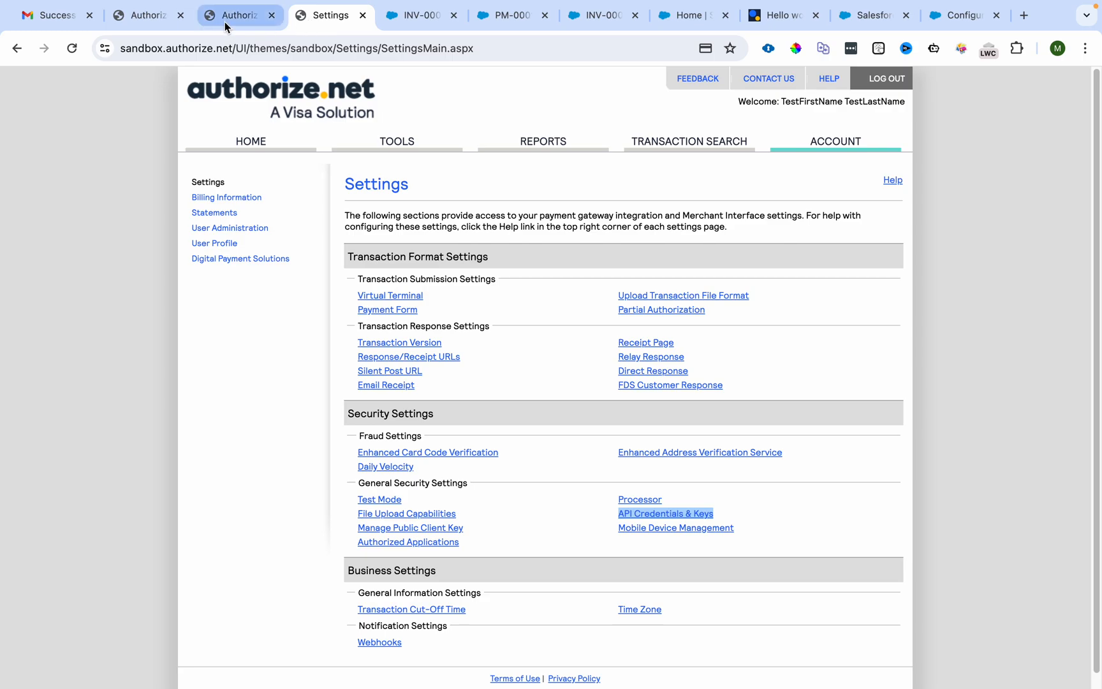
# Step: Review the Virtual Terminal's $2,400 Discover card charge, billing and shipping details for INV-0002
pyautogui.click(390, 295)
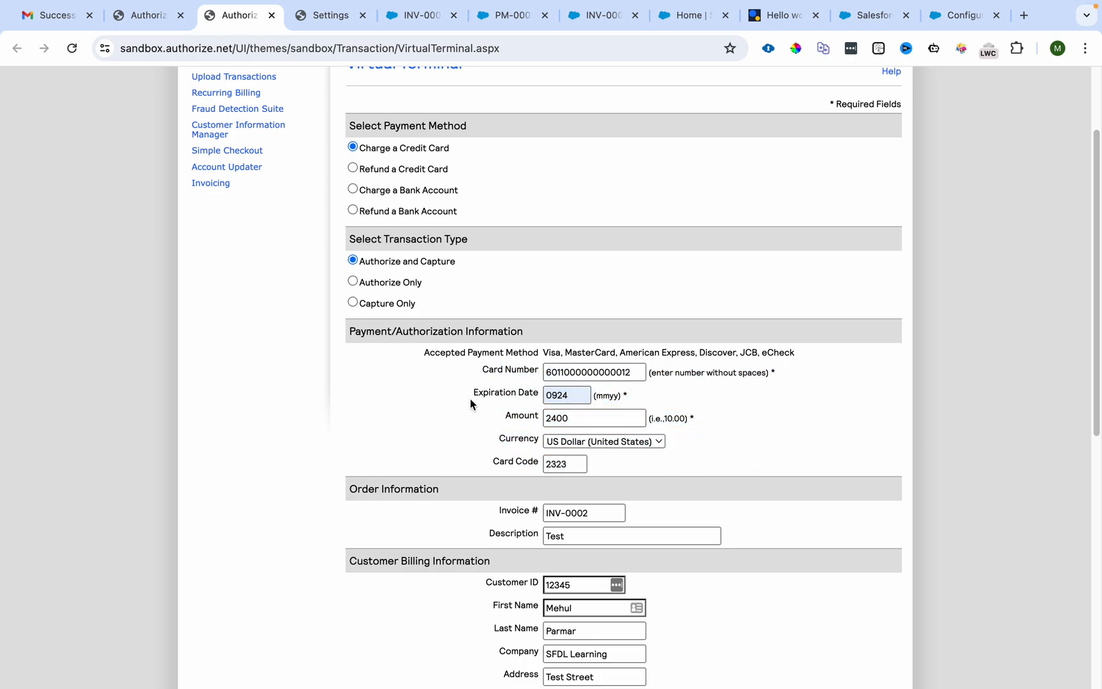
pyautogui.moveTo(487, 470)
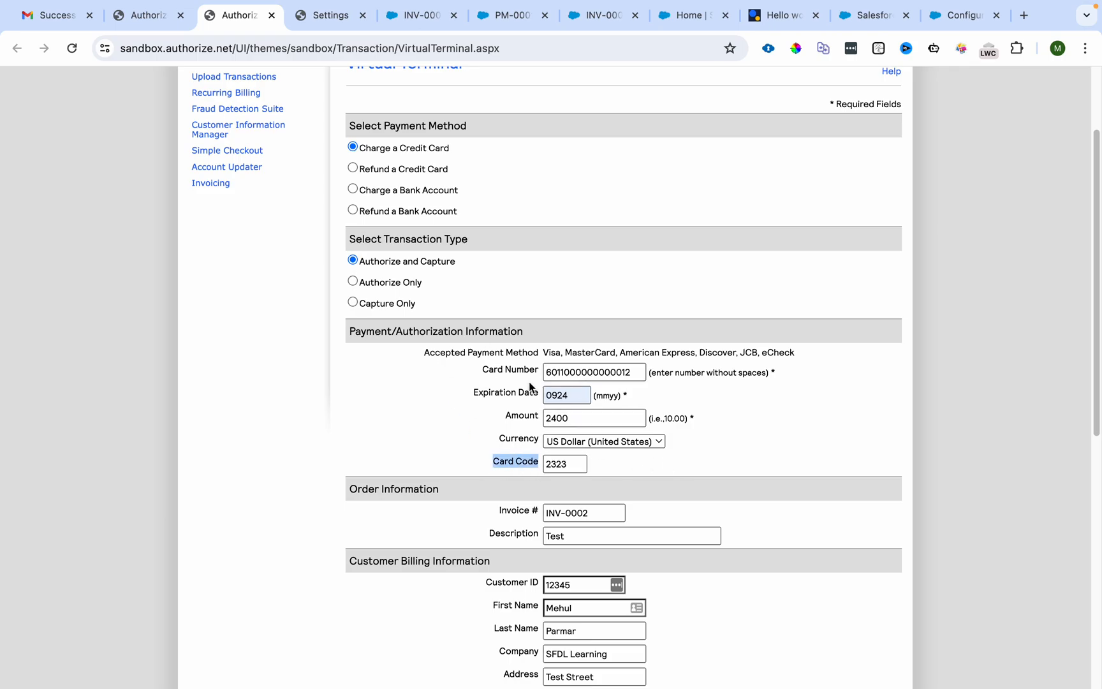
pyautogui.scroll(-3)
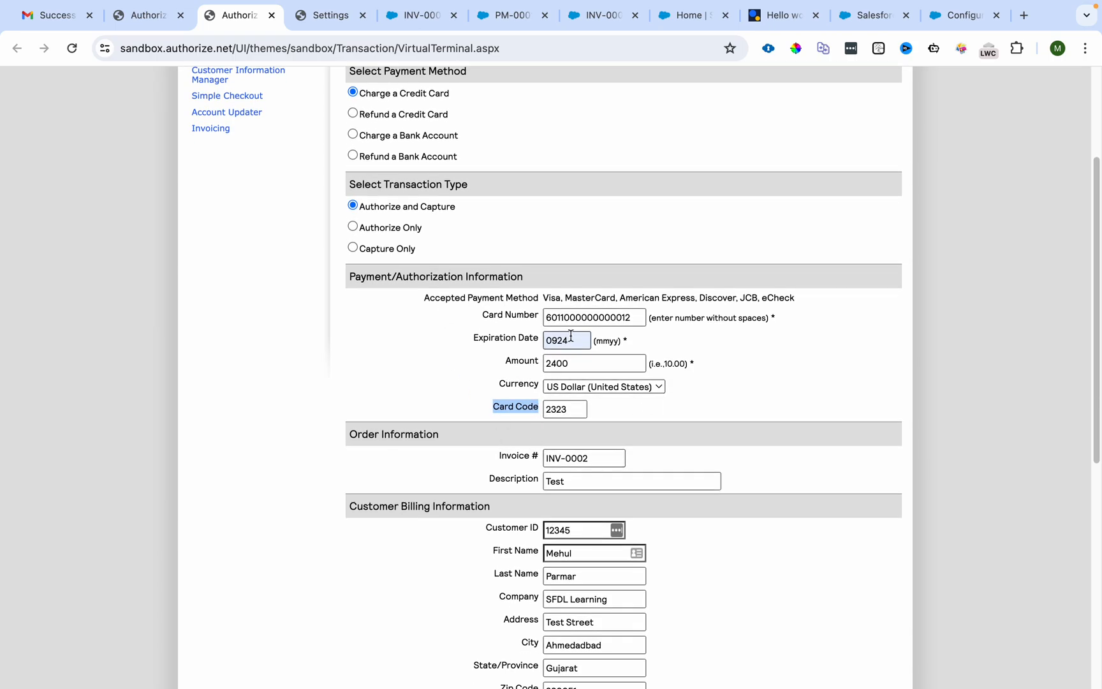
pyautogui.moveTo(657, 317)
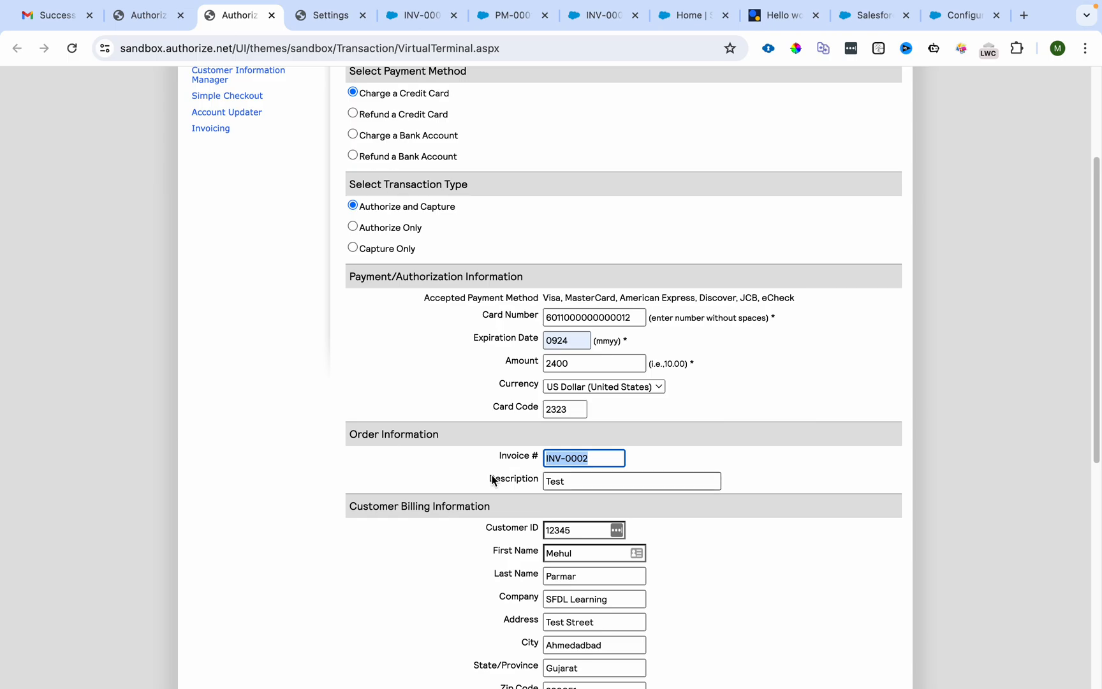
pyautogui.scroll(-3)
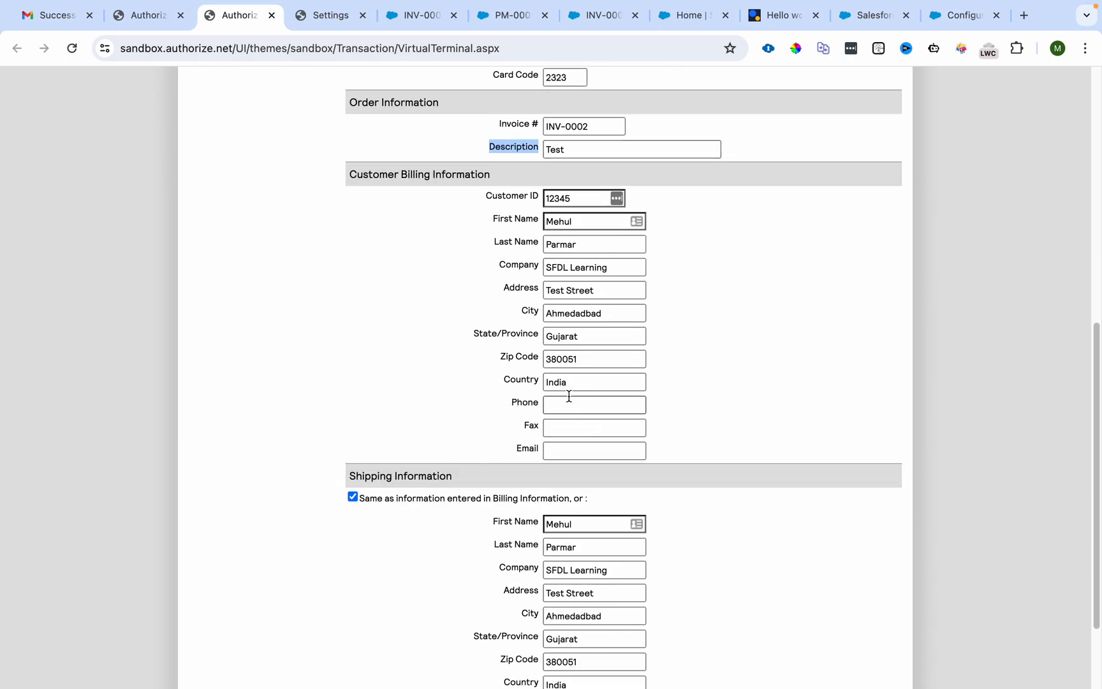
pyautogui.scroll(3)
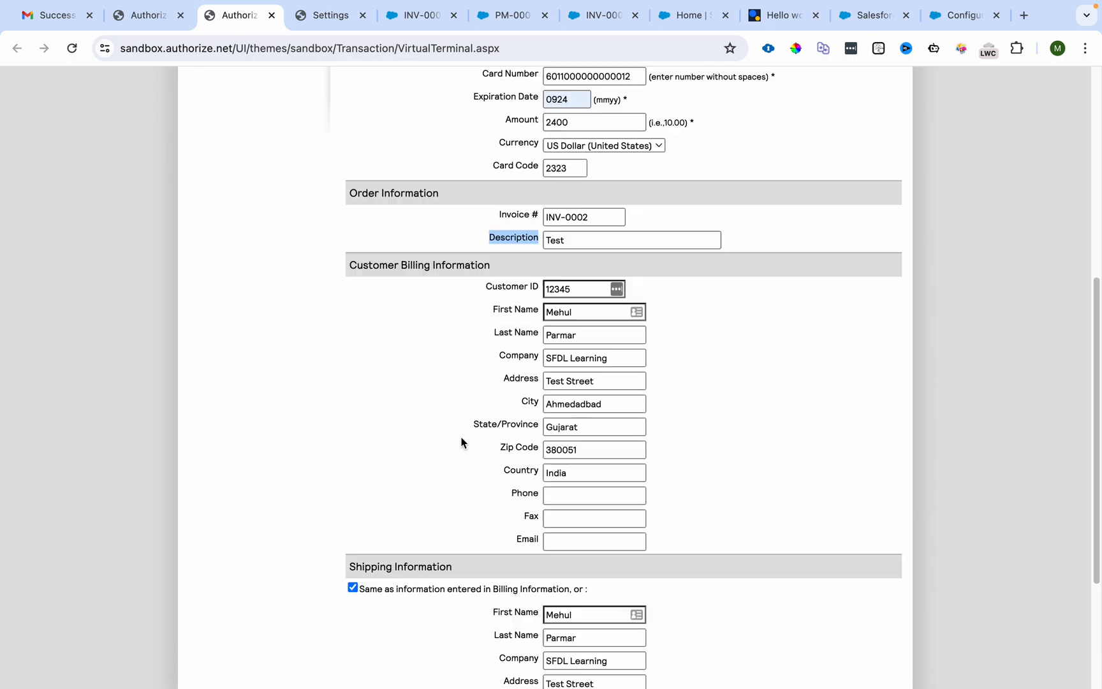
pyautogui.scroll(3)
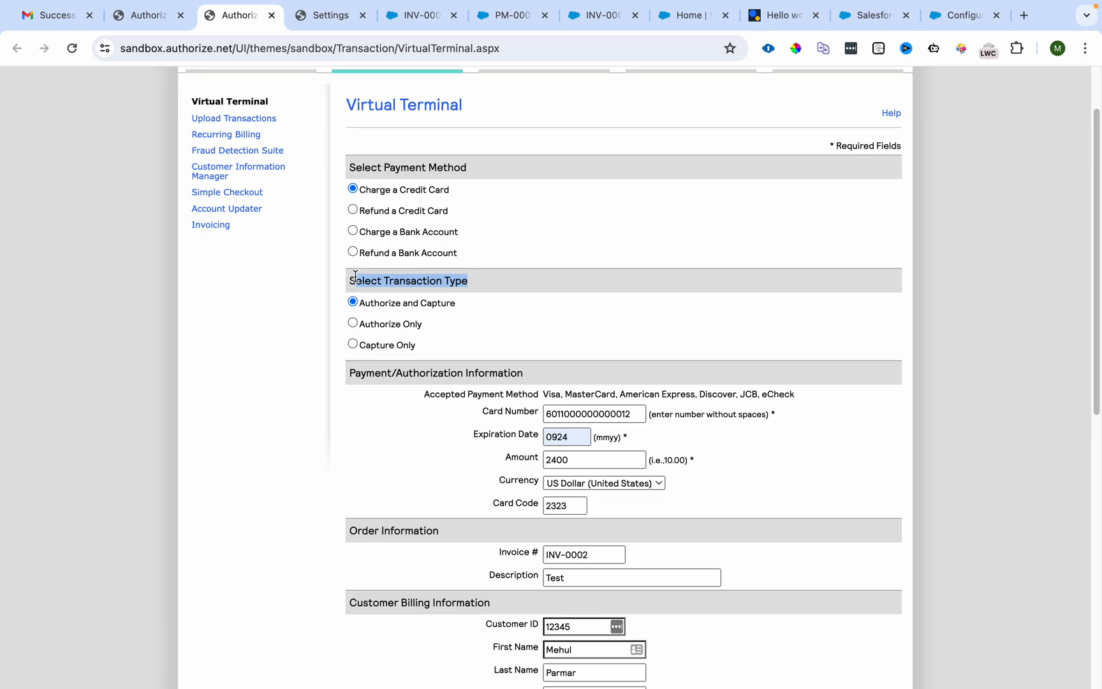
pyautogui.moveTo(501, 391)
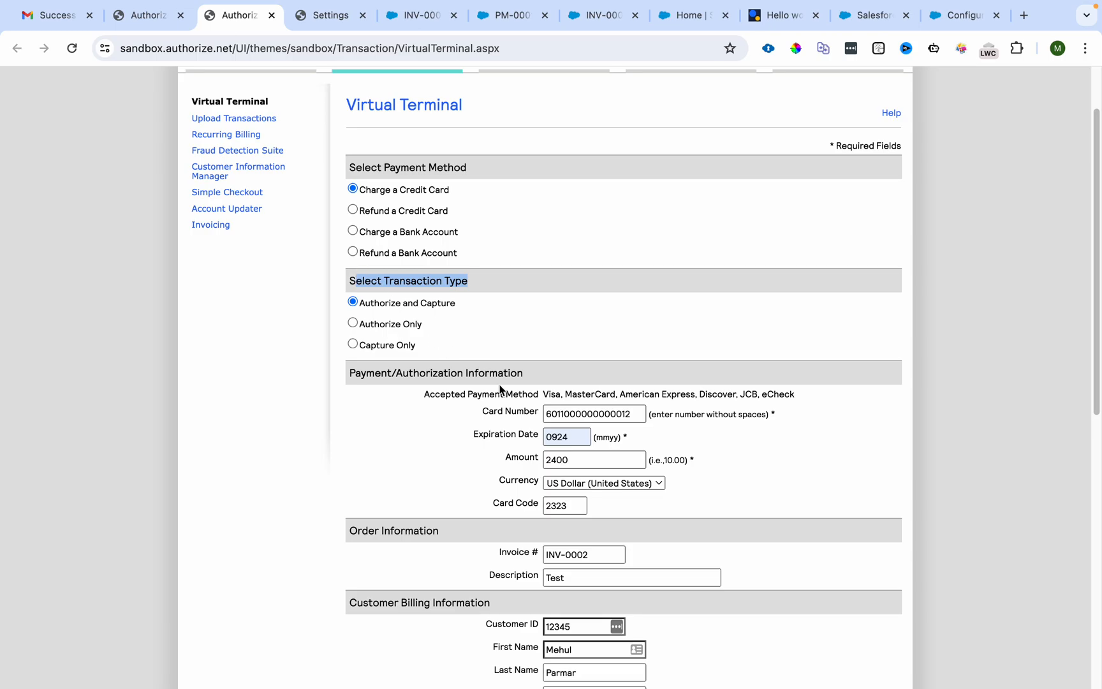
pyautogui.scroll(-3)
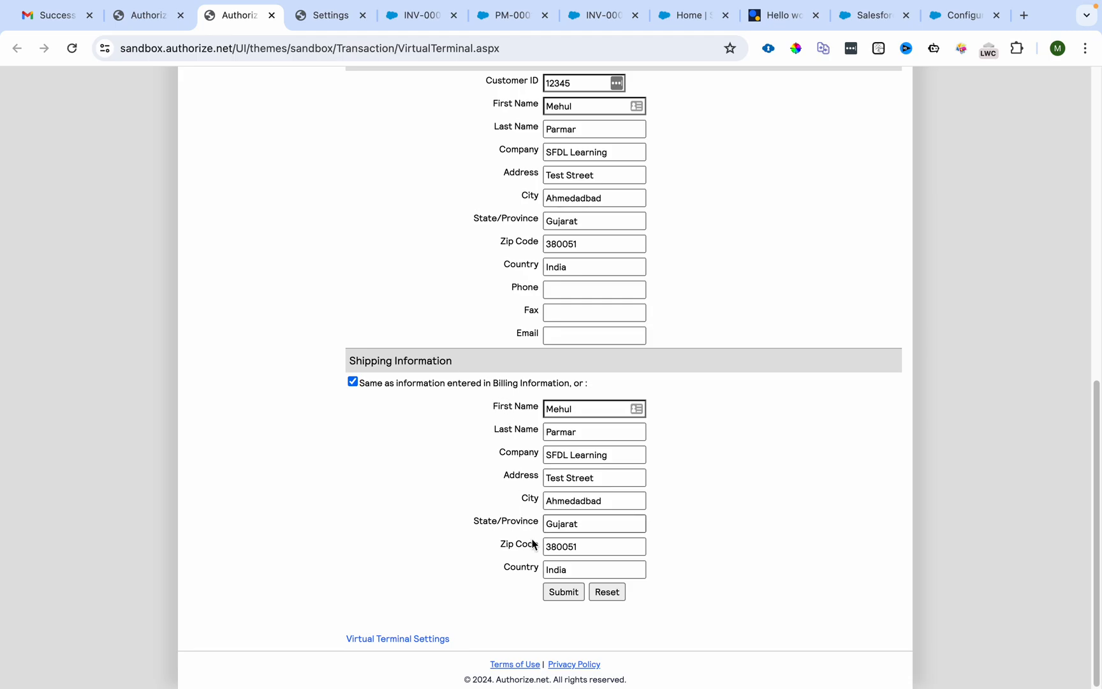
pyautogui.click(562, 591)
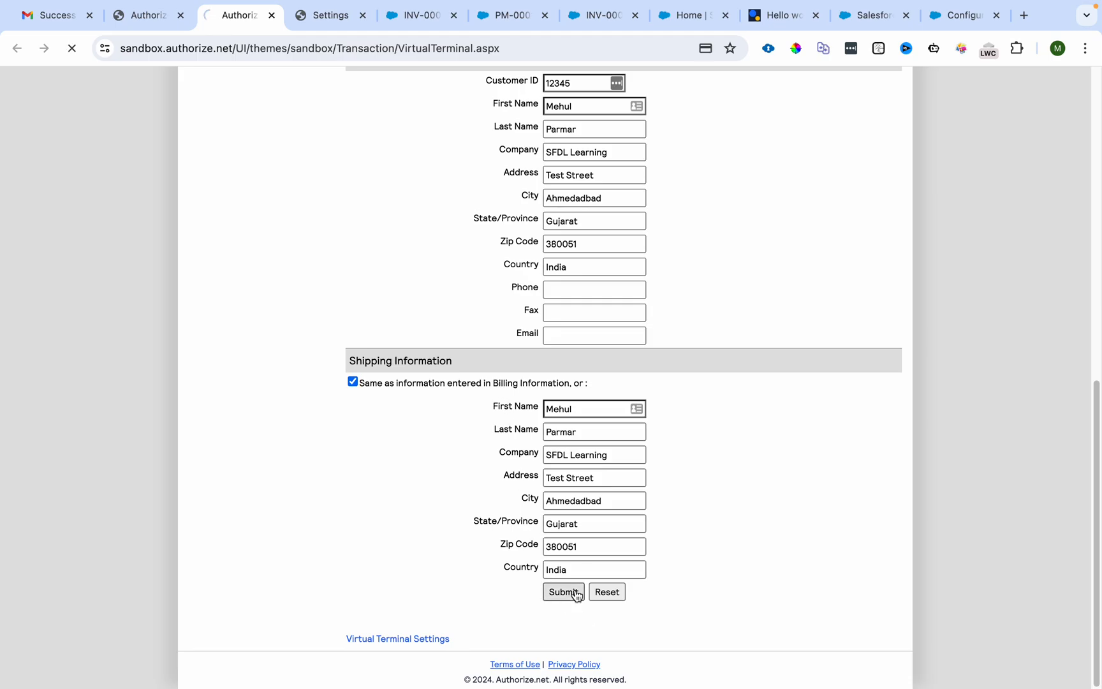
pyautogui.click(562, 592)
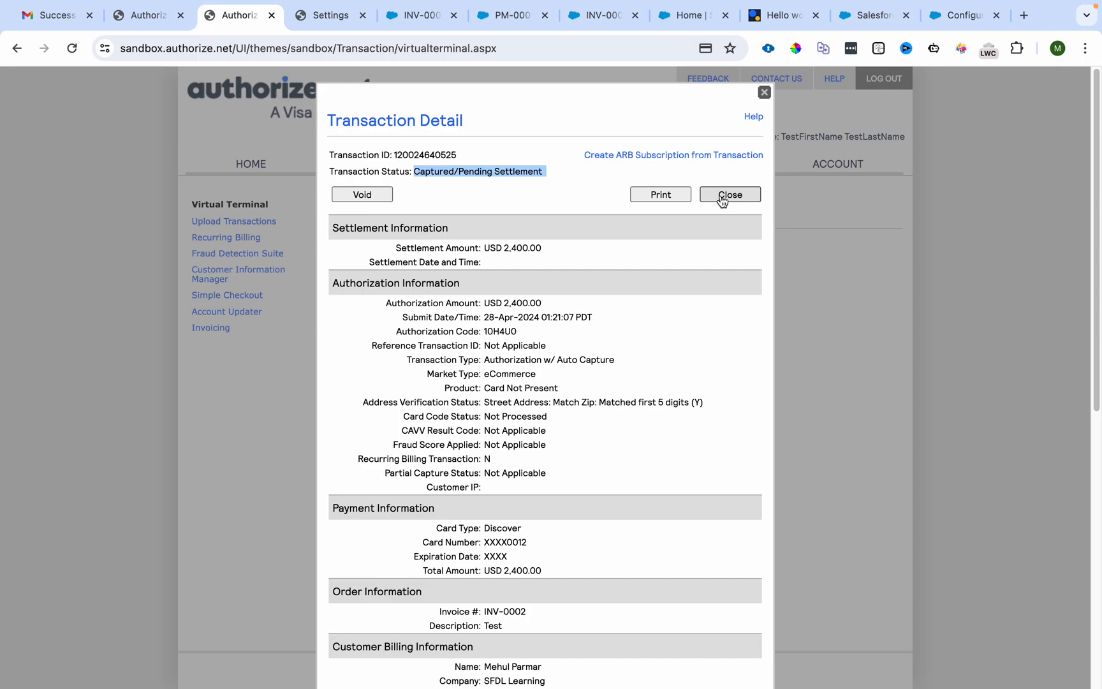
pyautogui.click(730, 194)
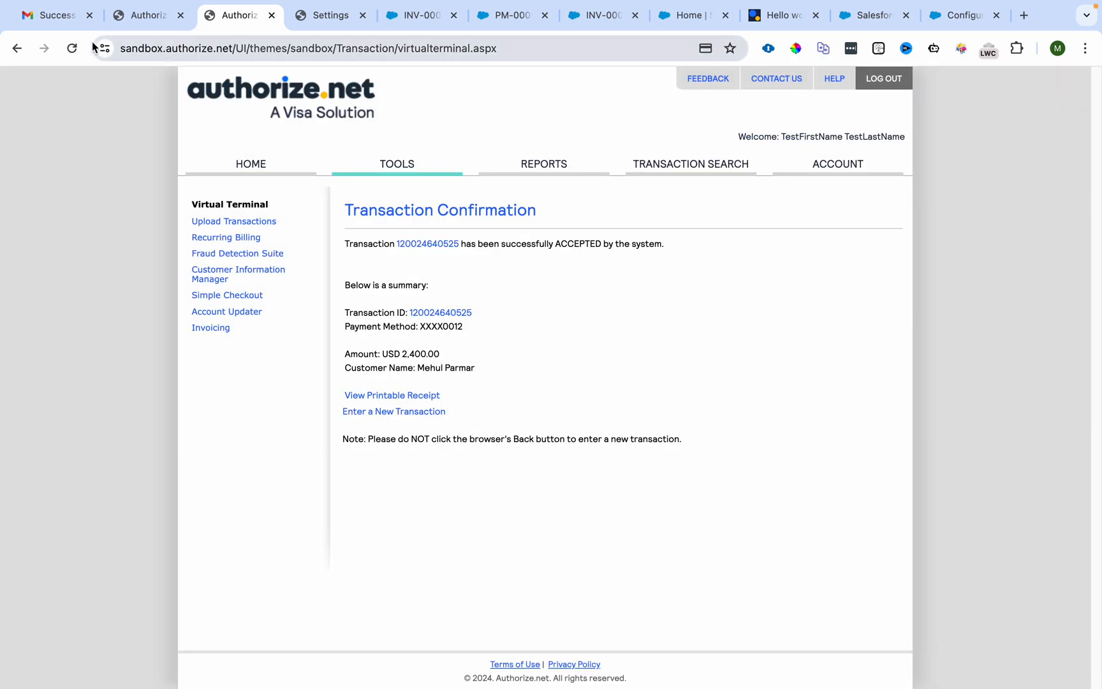
# Step: Highlight the charge and refund counts and amounts in the settlement report email
pyautogui.click(53, 15)
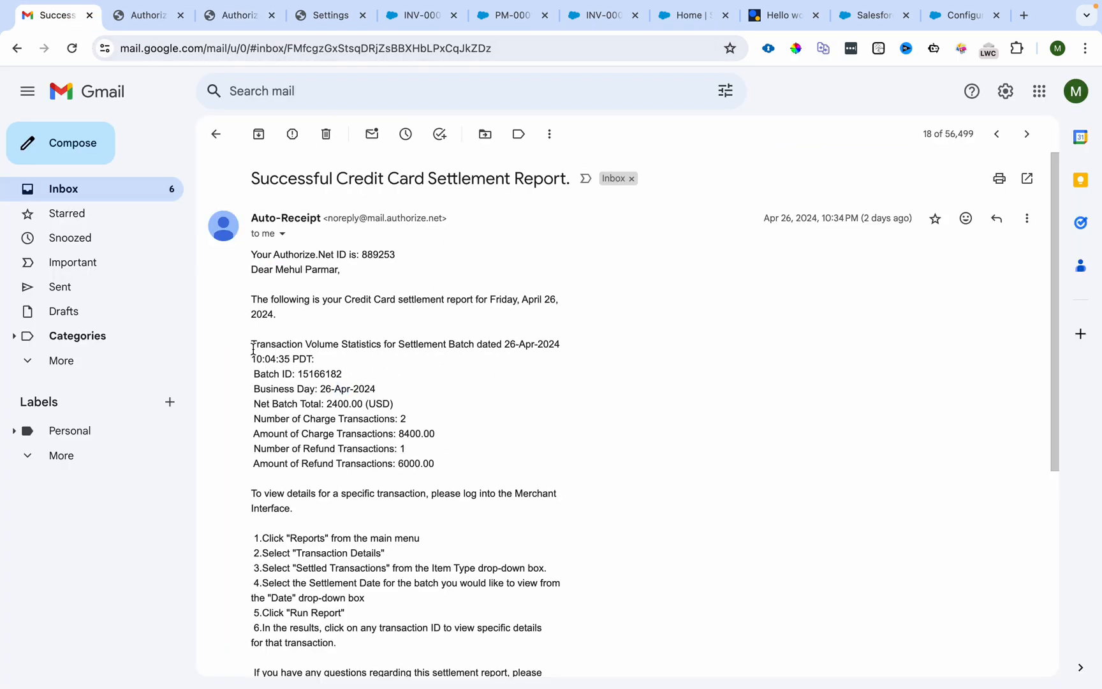
pyautogui.doubleClick(357, 404)
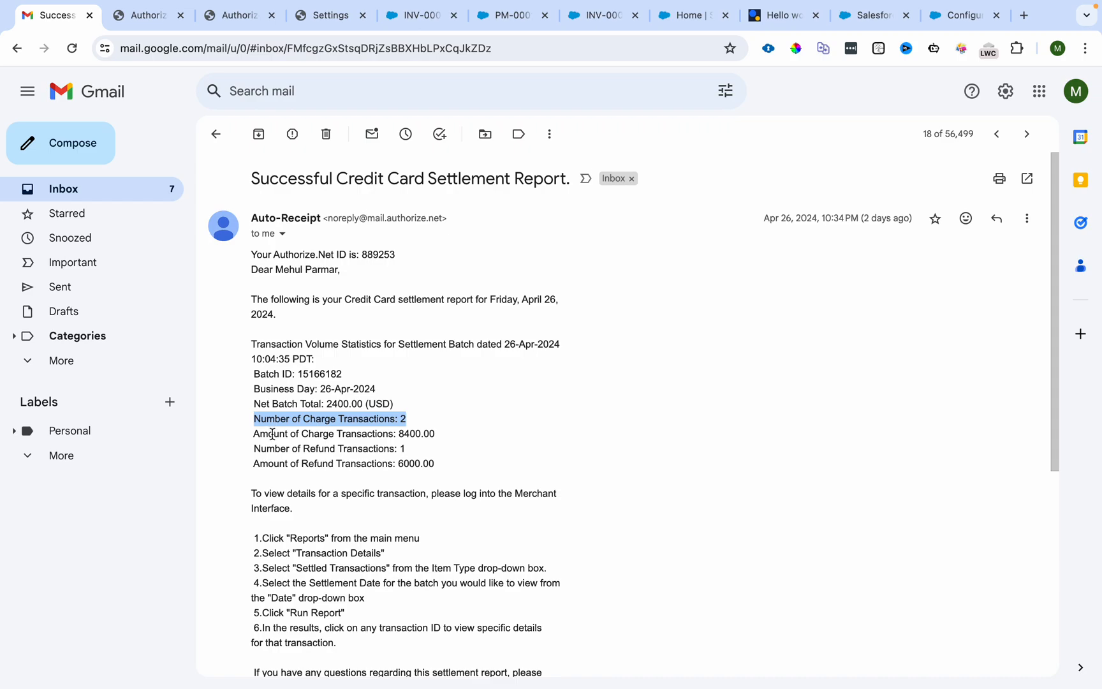
pyautogui.doubleClick(365, 433)
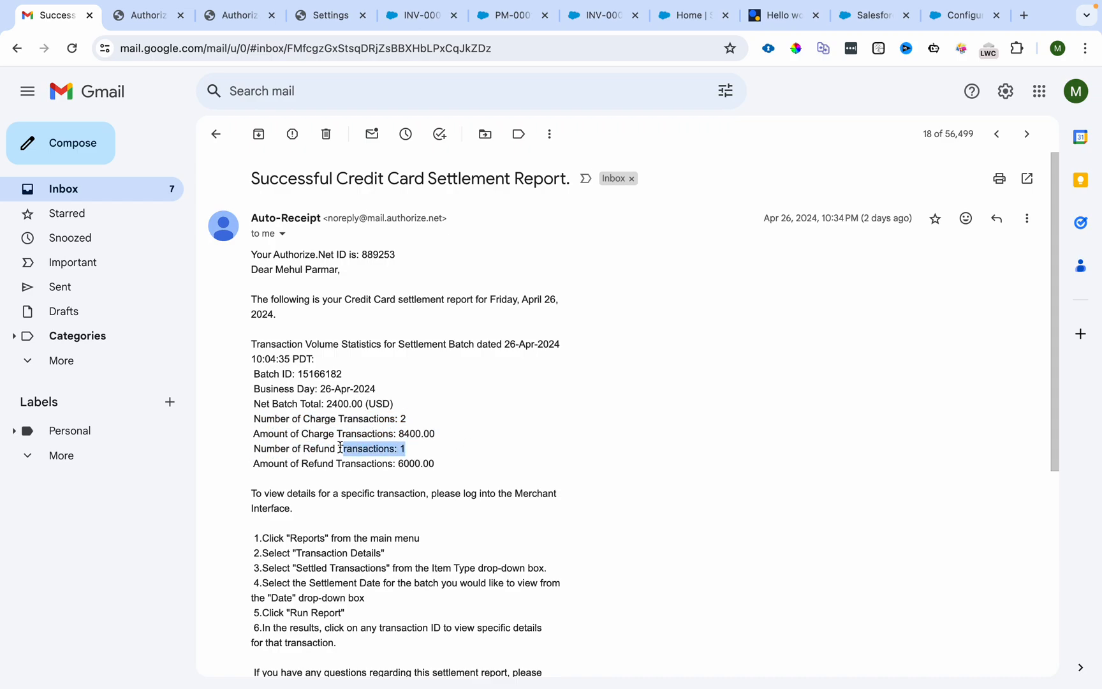
pyautogui.doubleClick(416, 463)
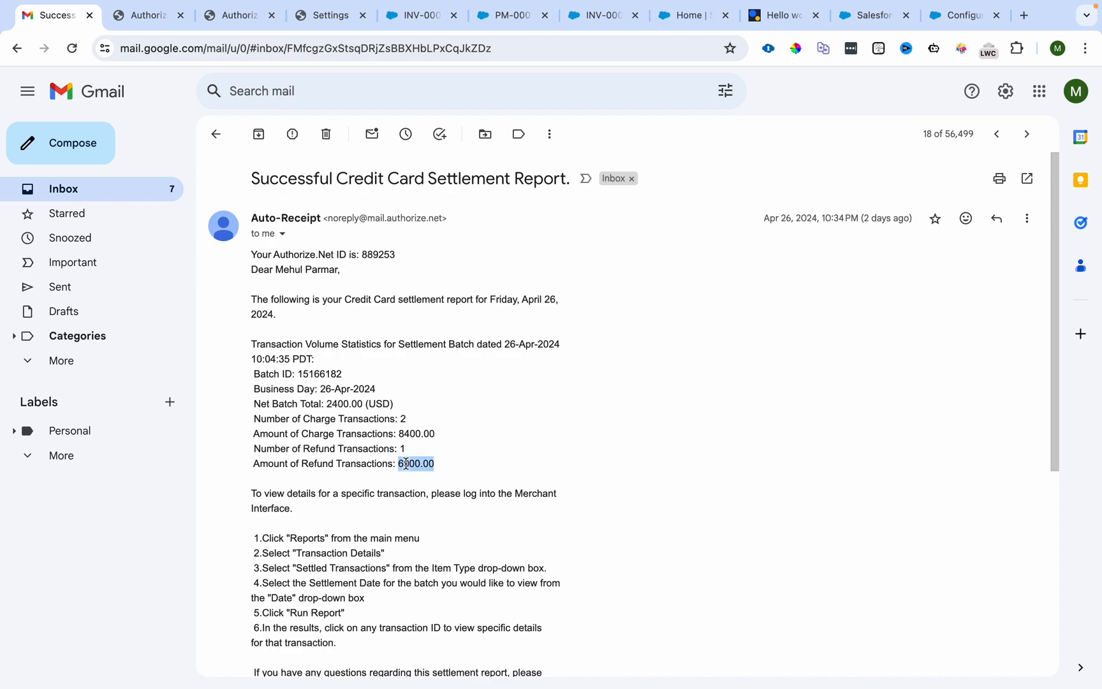
pyautogui.doubleClick(359, 404)
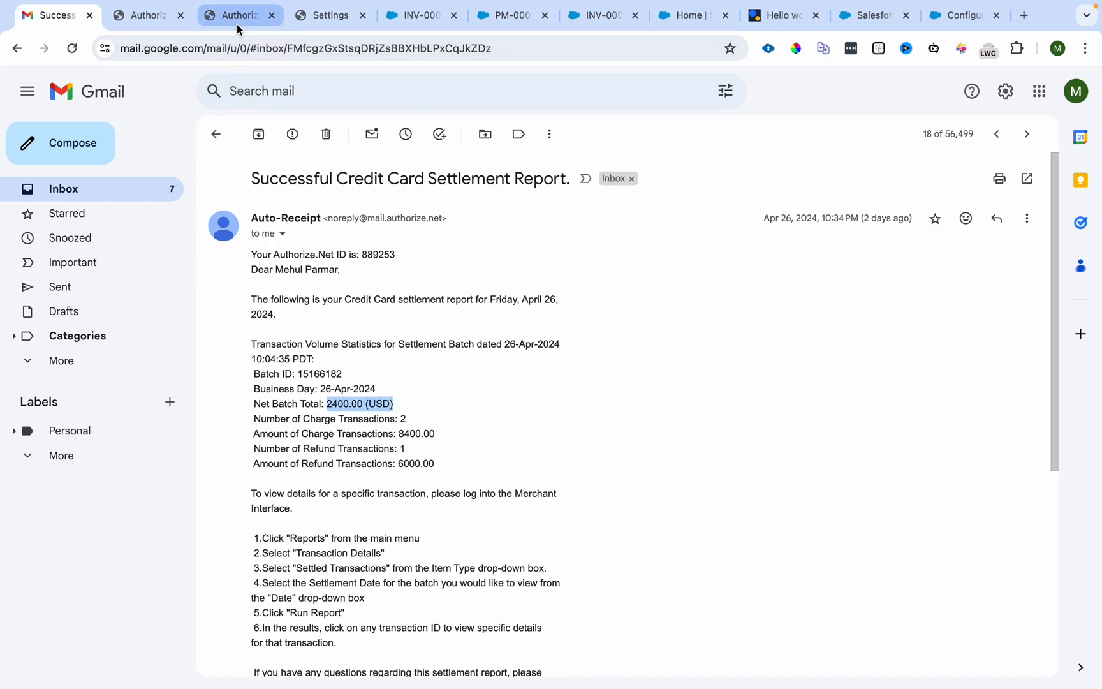
pyautogui.click(148, 14)
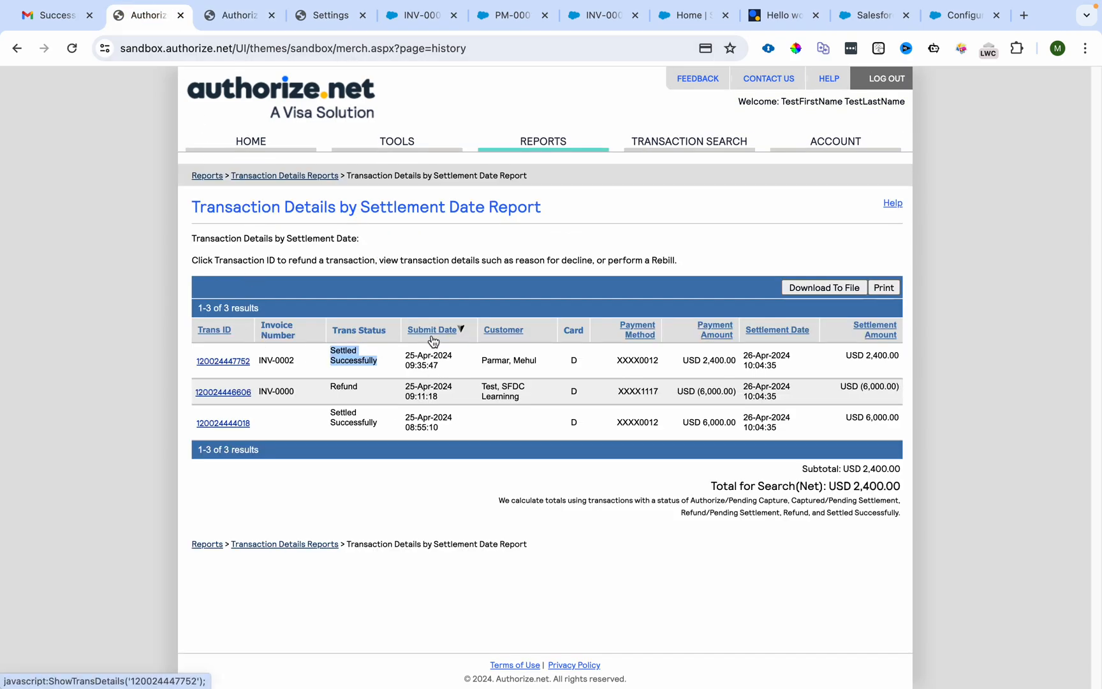
pyautogui.click(223, 361)
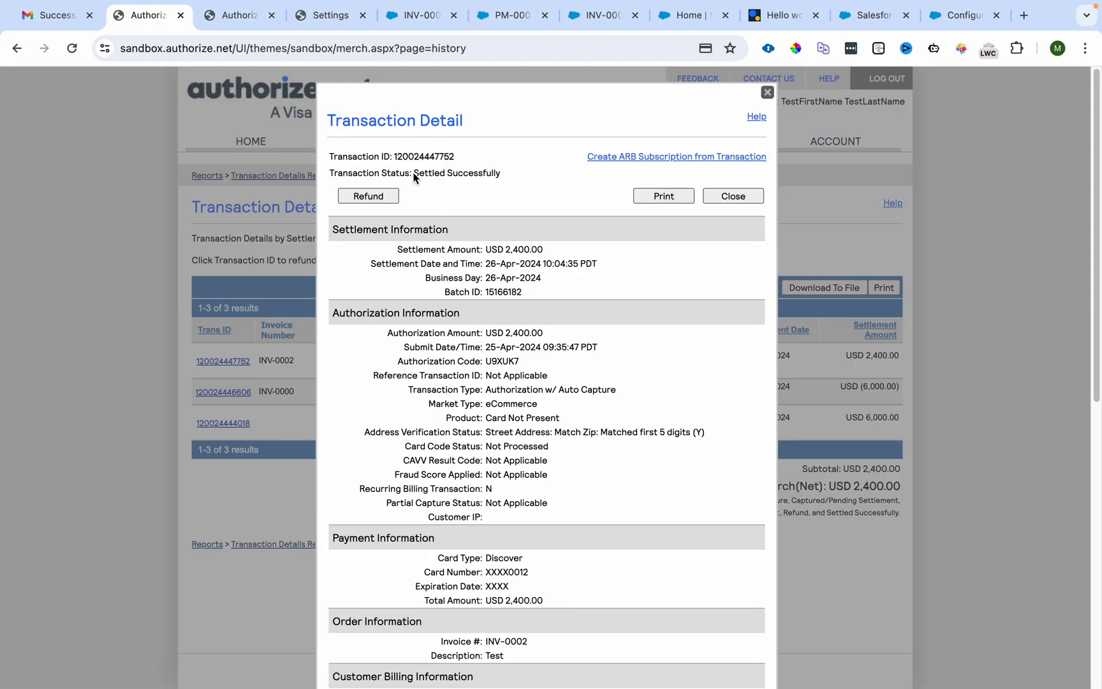
pyautogui.doubleClick(457, 173)
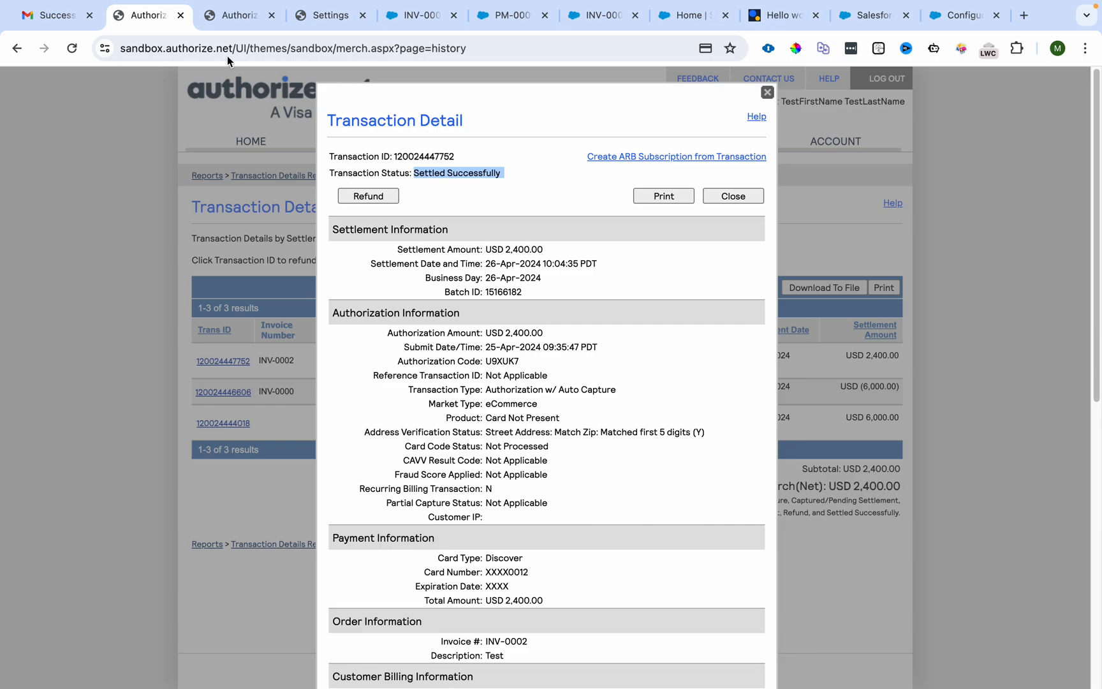
pyautogui.click(53, 14)
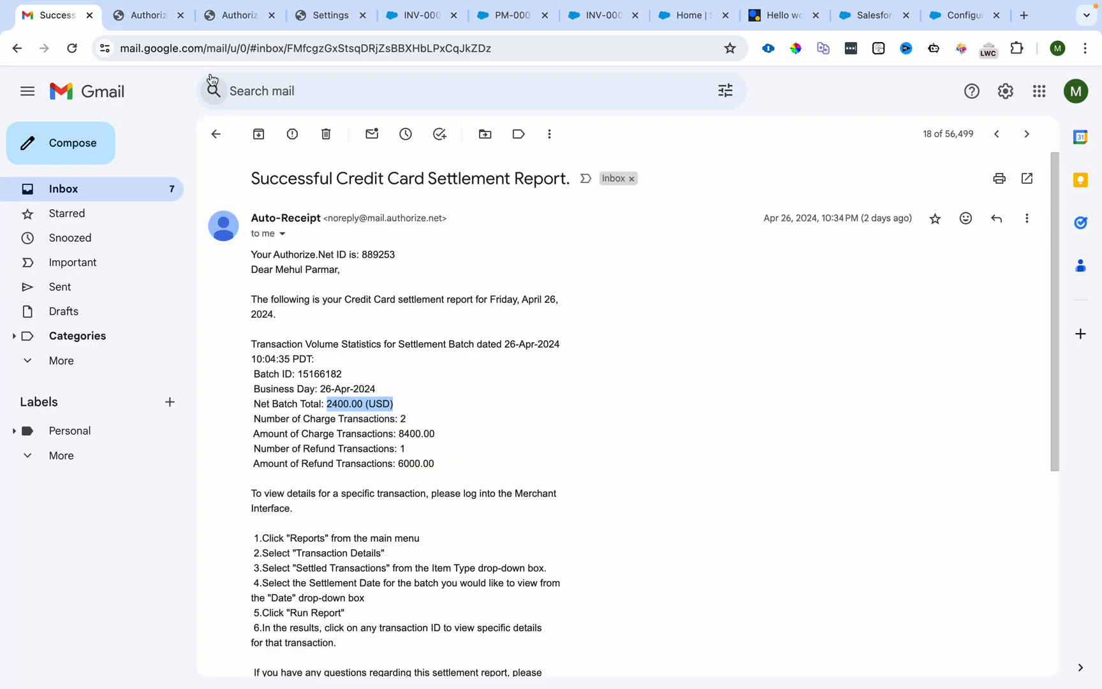
pyautogui.click(149, 15)
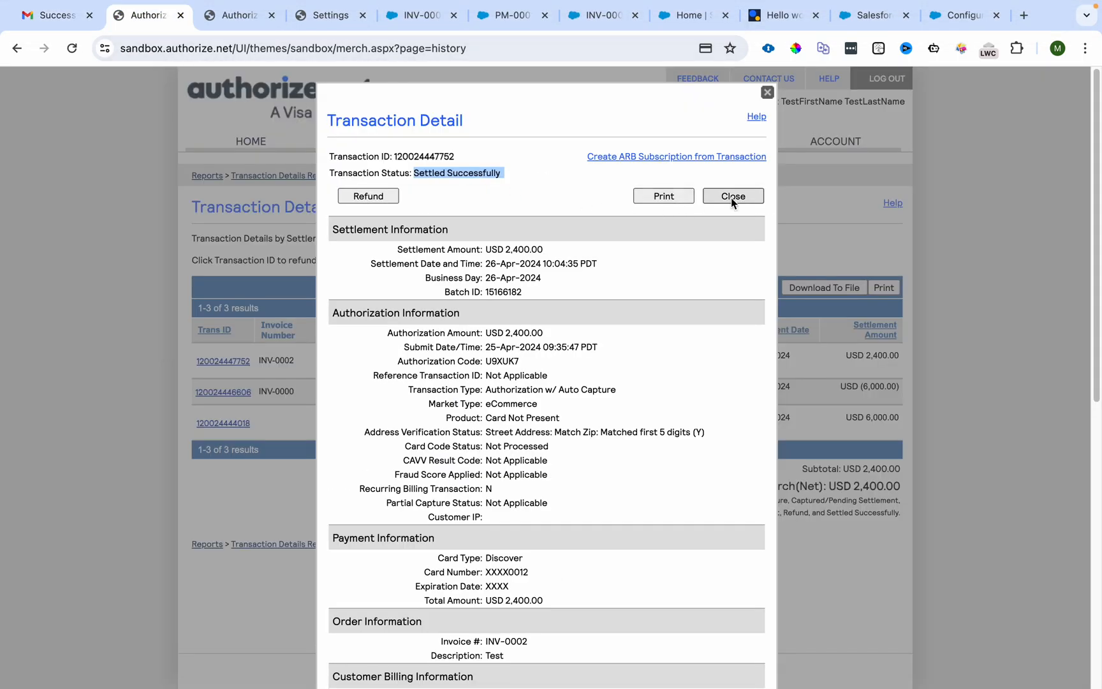
pyautogui.click(505, 14)
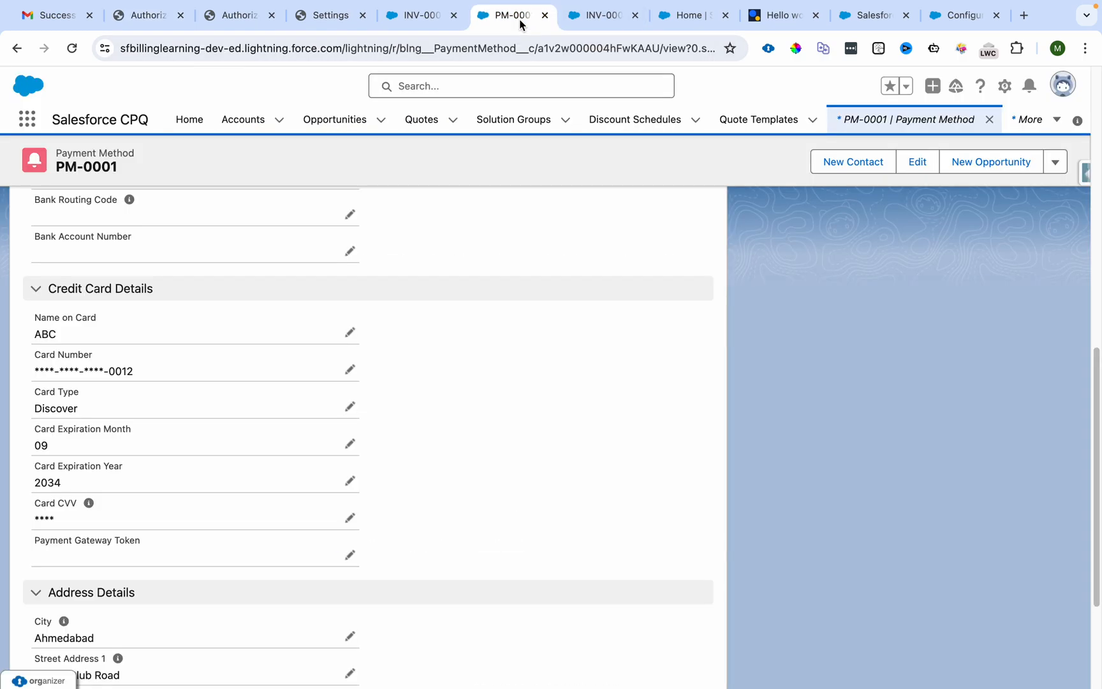
# Step: Check Scheduled Jobs, confirm invoice INV-0002 is still Unpaid, and view scheduler INV-0002 - PC
pyautogui.click(693, 15)
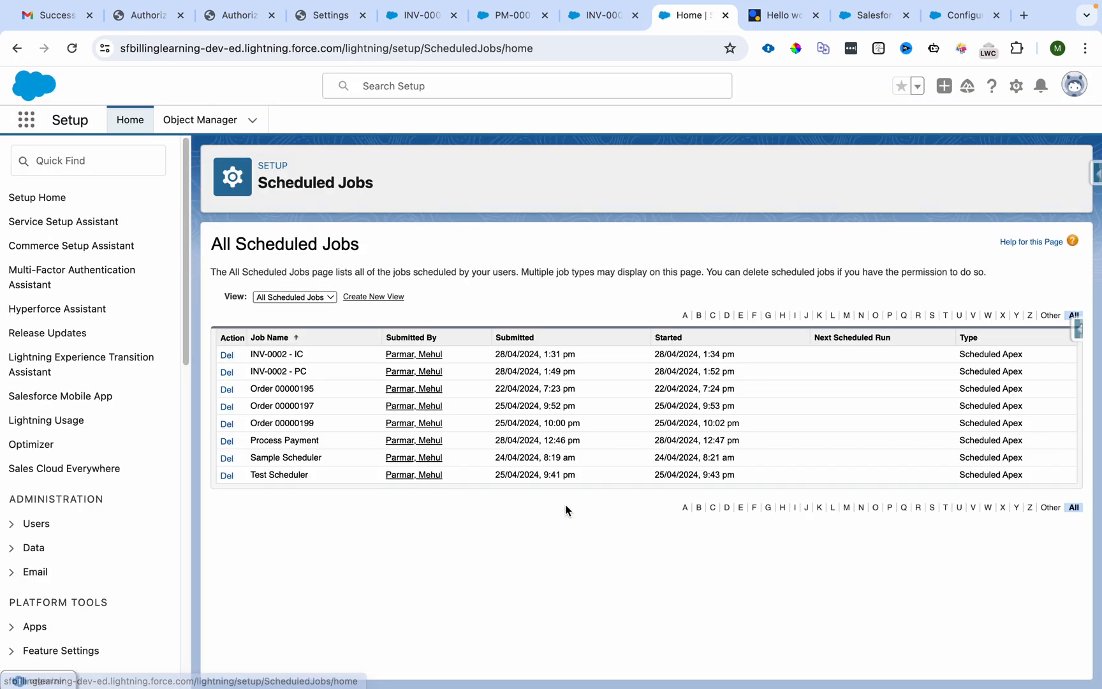
pyautogui.click(414, 14)
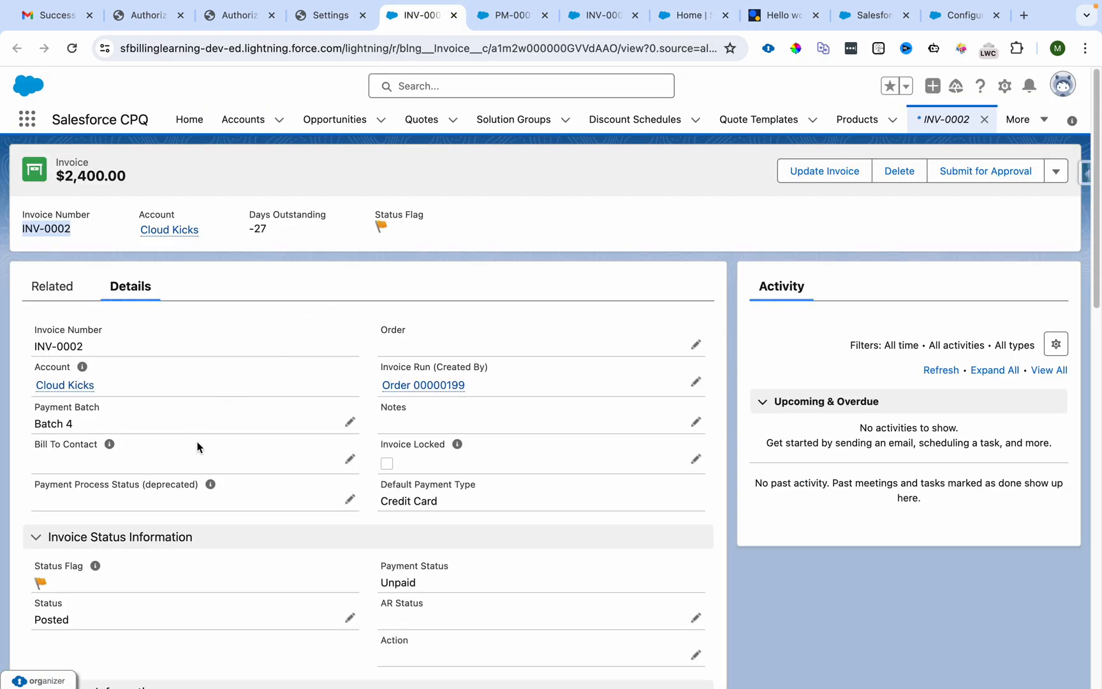
pyautogui.scroll(-3)
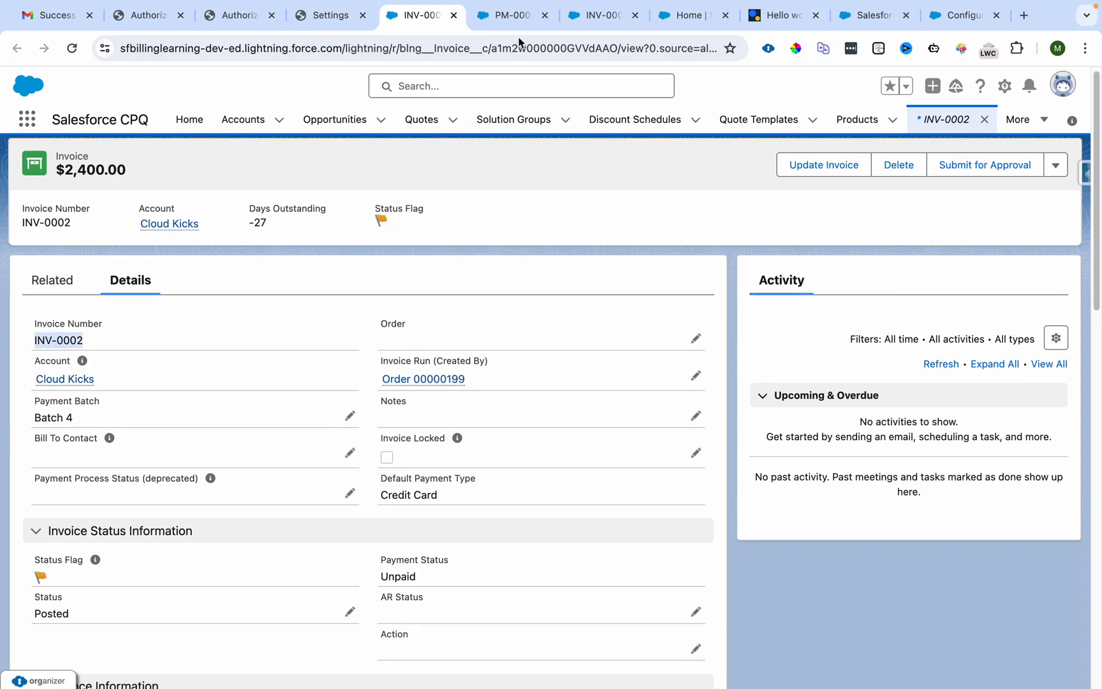
pyautogui.click(597, 14)
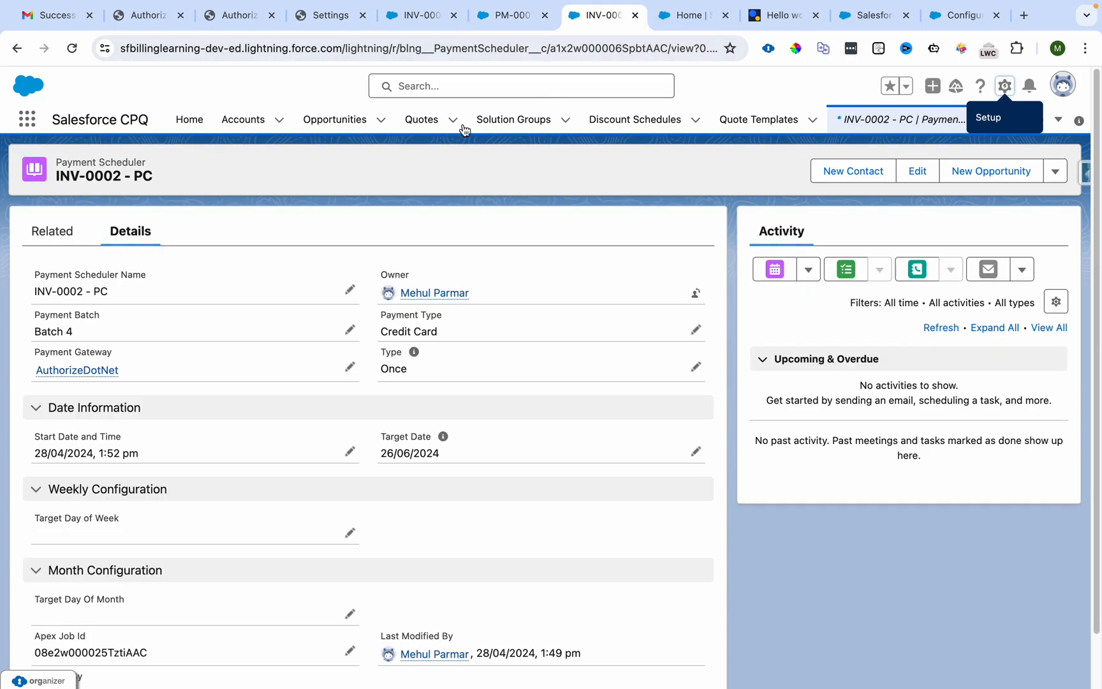
# Step: Open the INV-0002 - PC payment run and its $2,400.00 transaction TRX-000000007
pyautogui.click(53, 230)
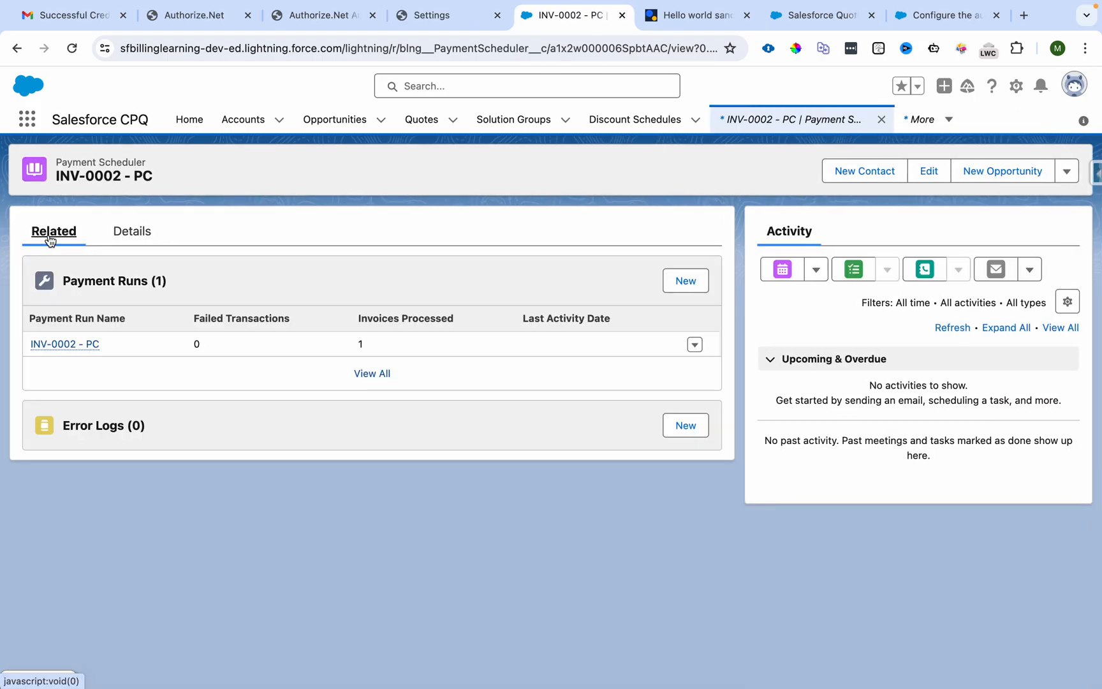
pyautogui.click(63, 344)
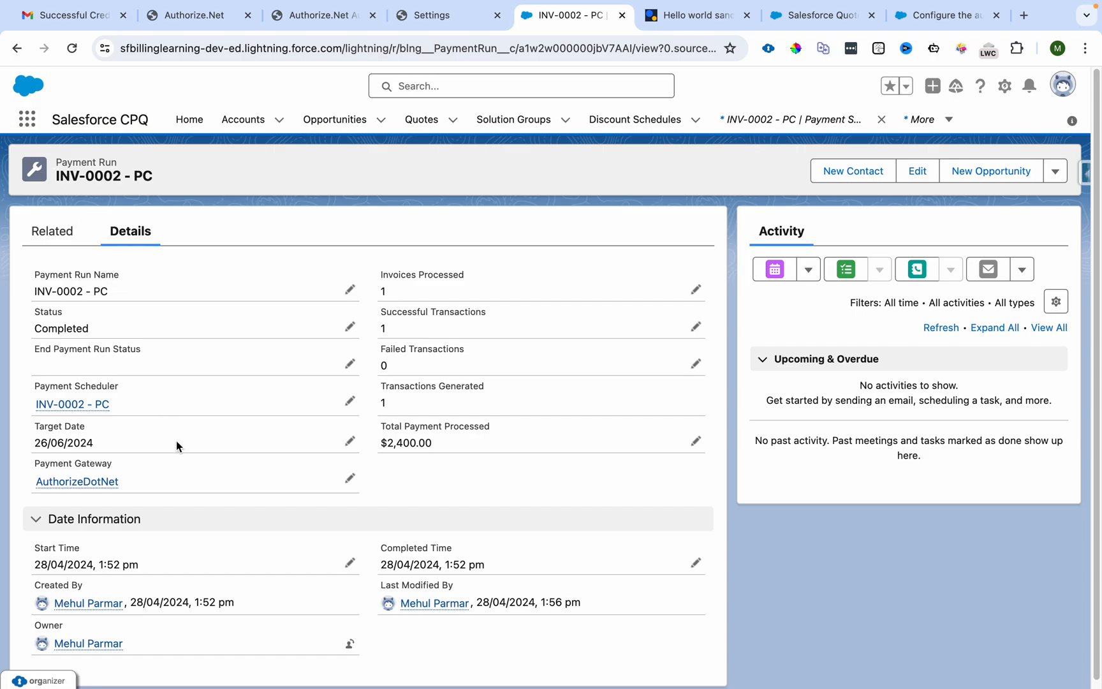
pyautogui.moveTo(383, 286)
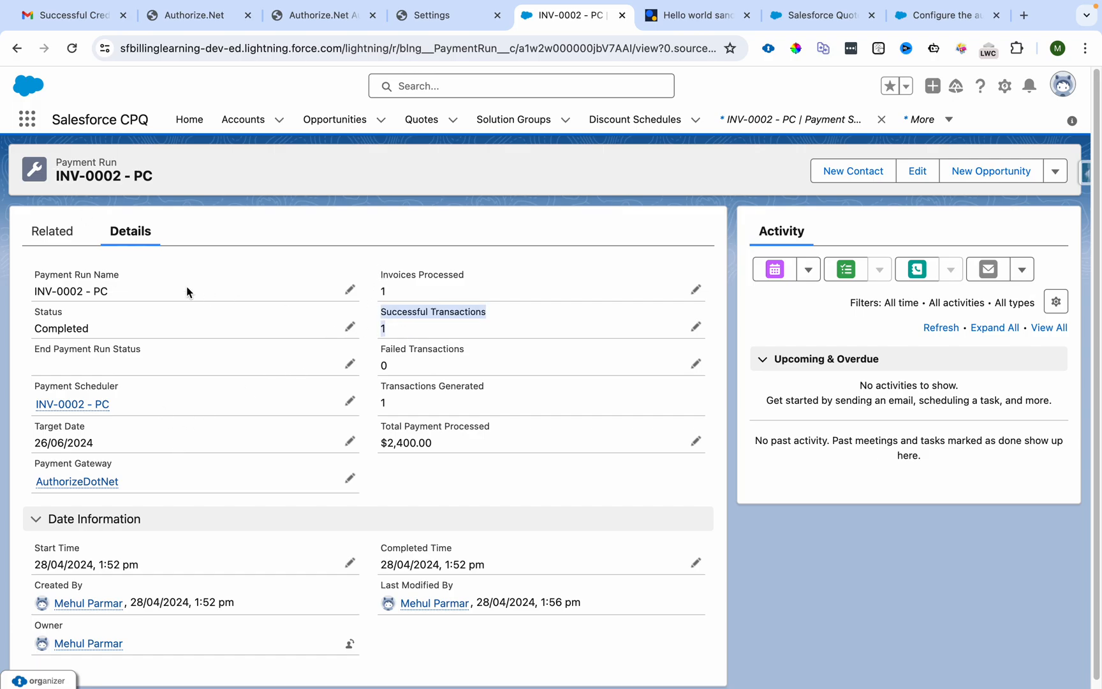
pyautogui.click(54, 231)
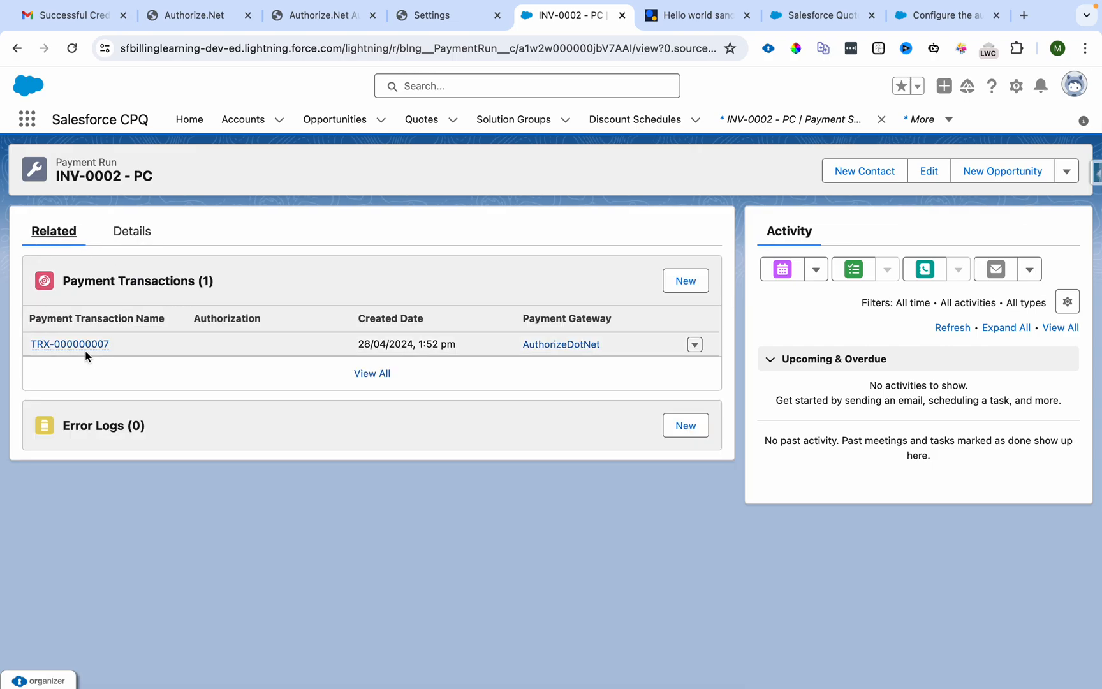
pyautogui.click(69, 345)
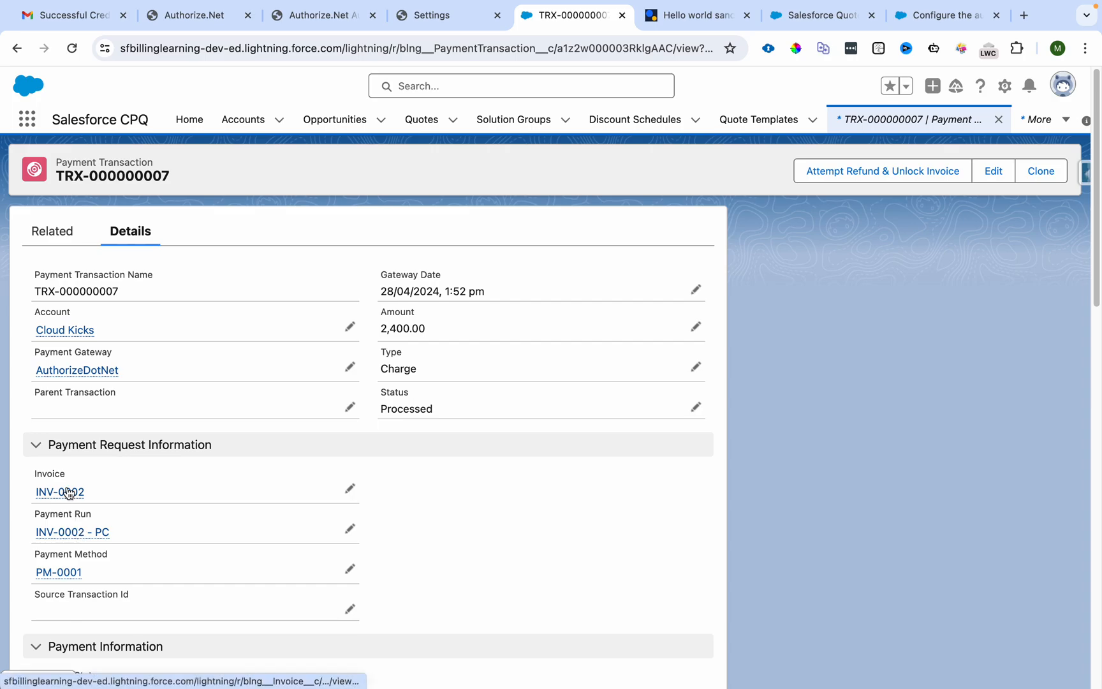
pyautogui.click(59, 491)
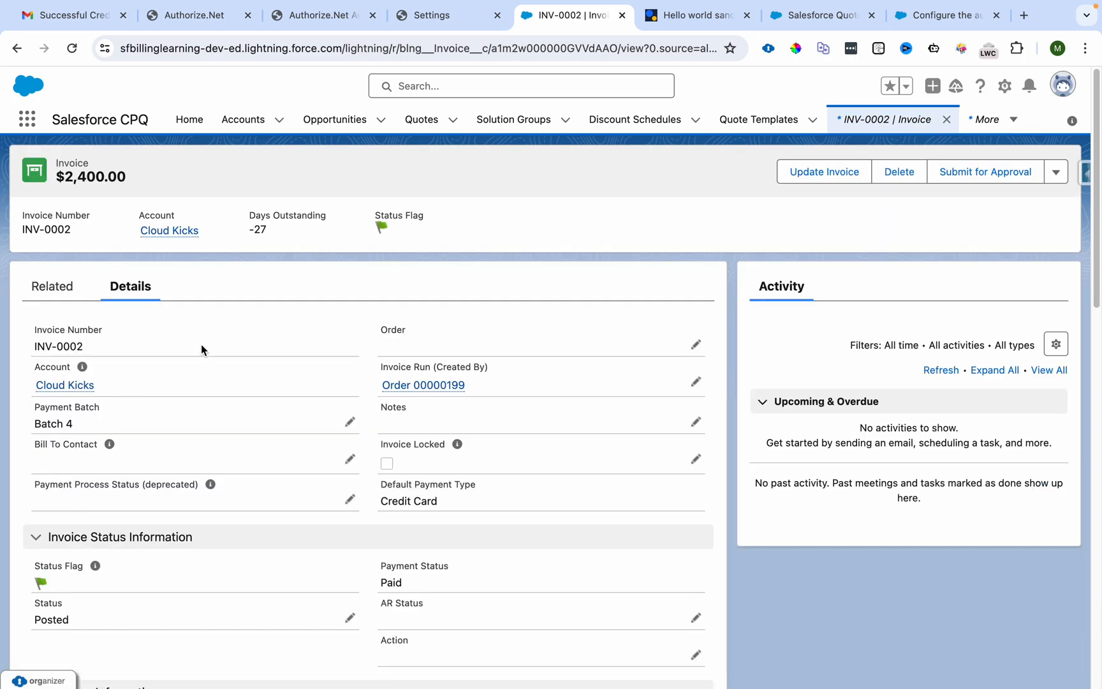
pyautogui.moveTo(379, 568)
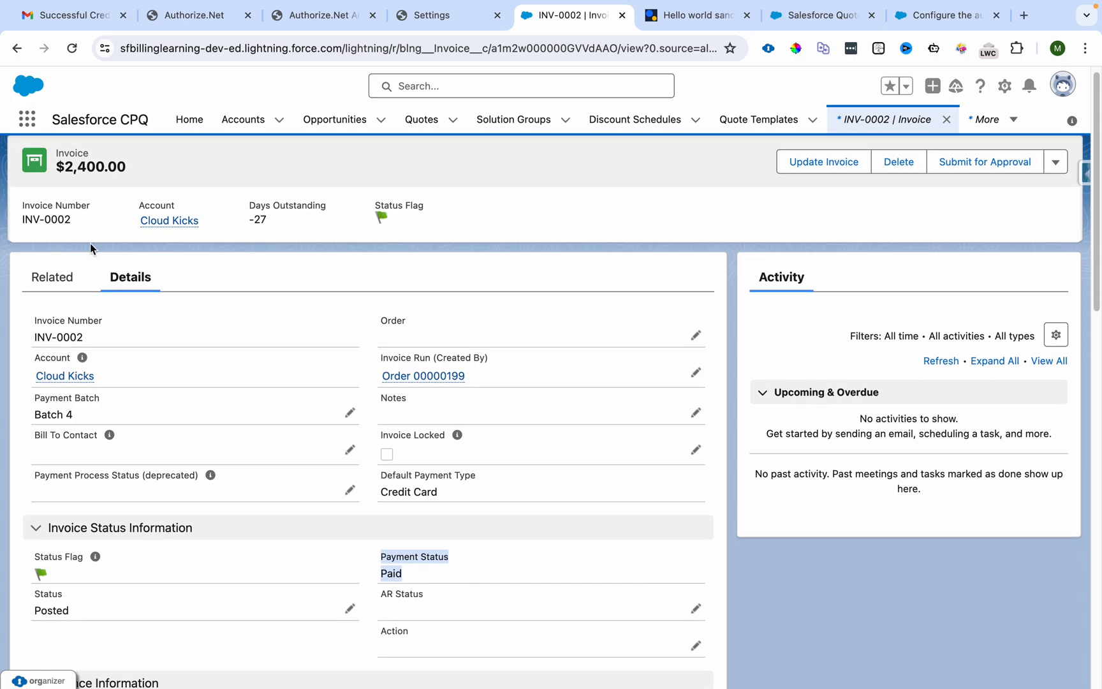
pyautogui.scroll(-3)
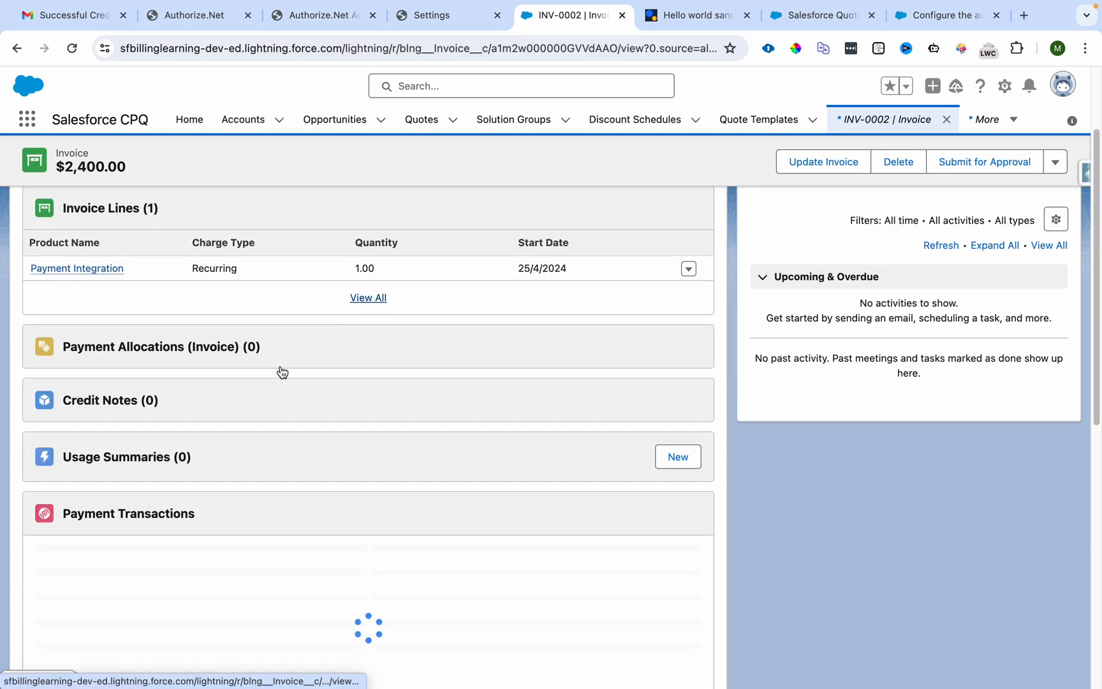
pyautogui.scroll(-3)
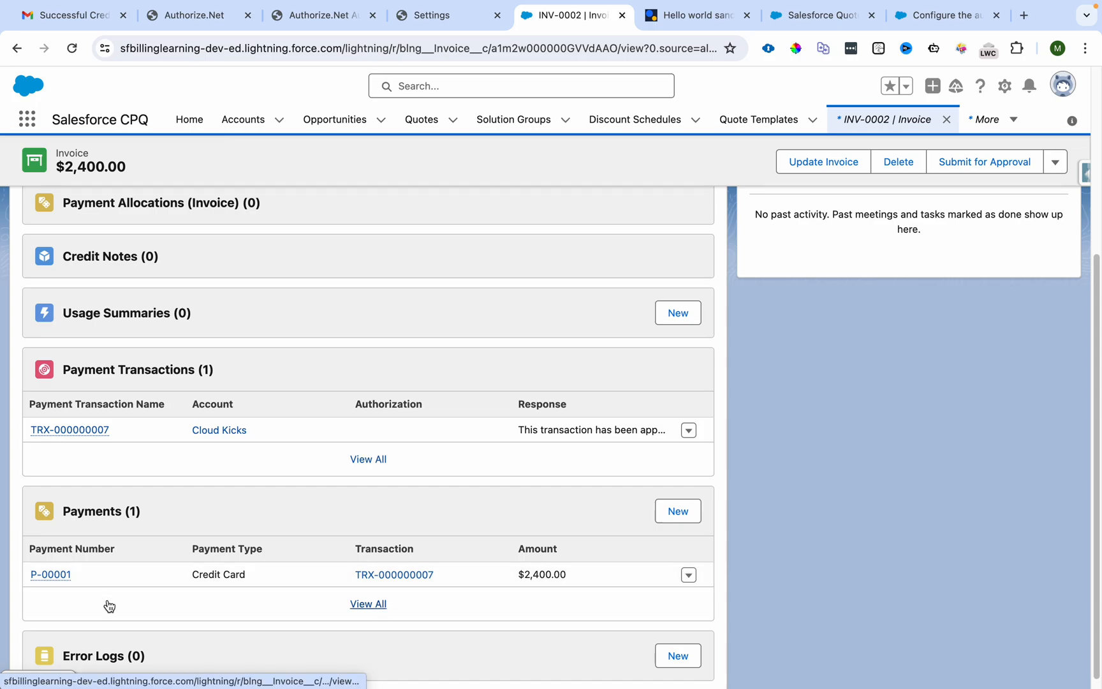
pyautogui.moveTo(4, 591)
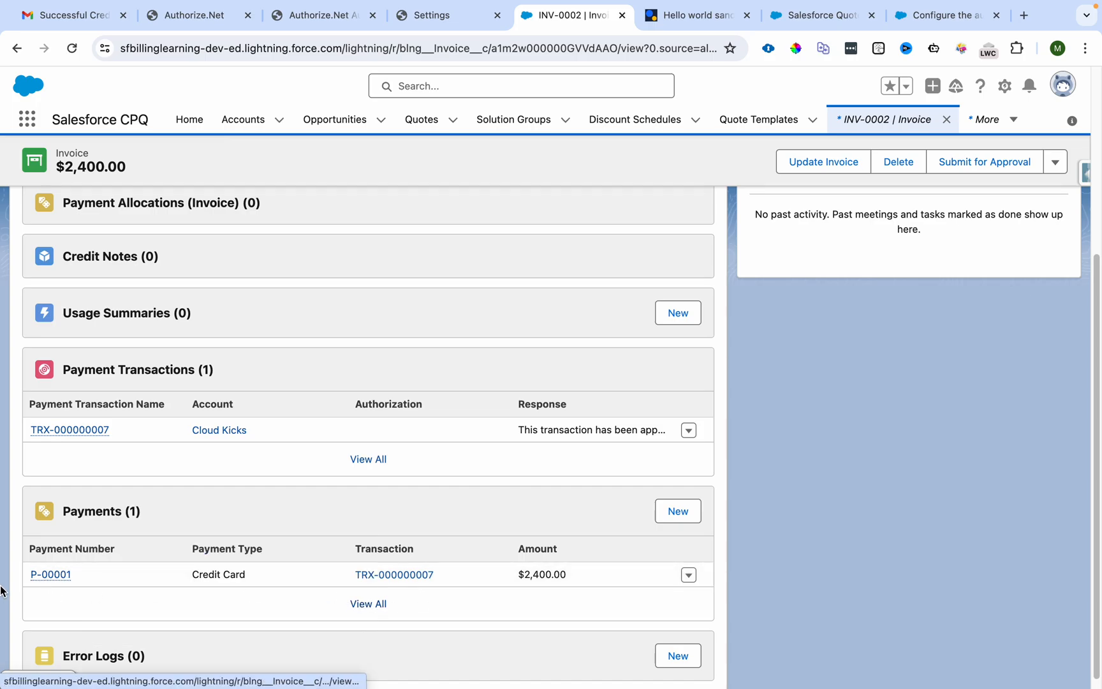
pyautogui.click(50, 574)
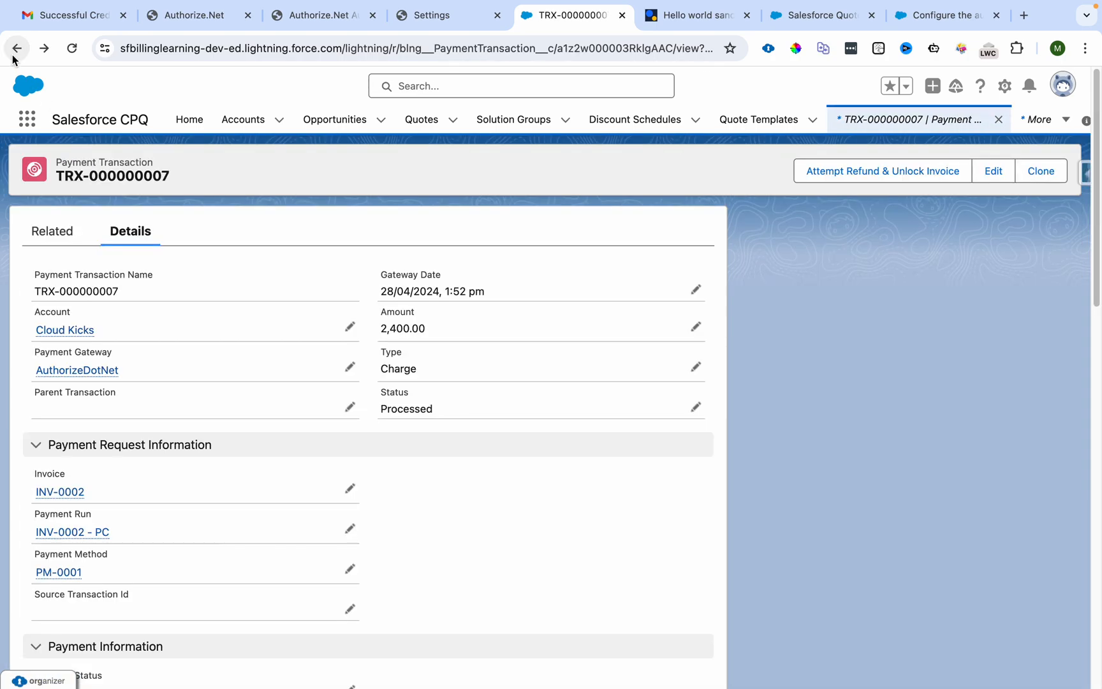
pyautogui.moveTo(212, 288)
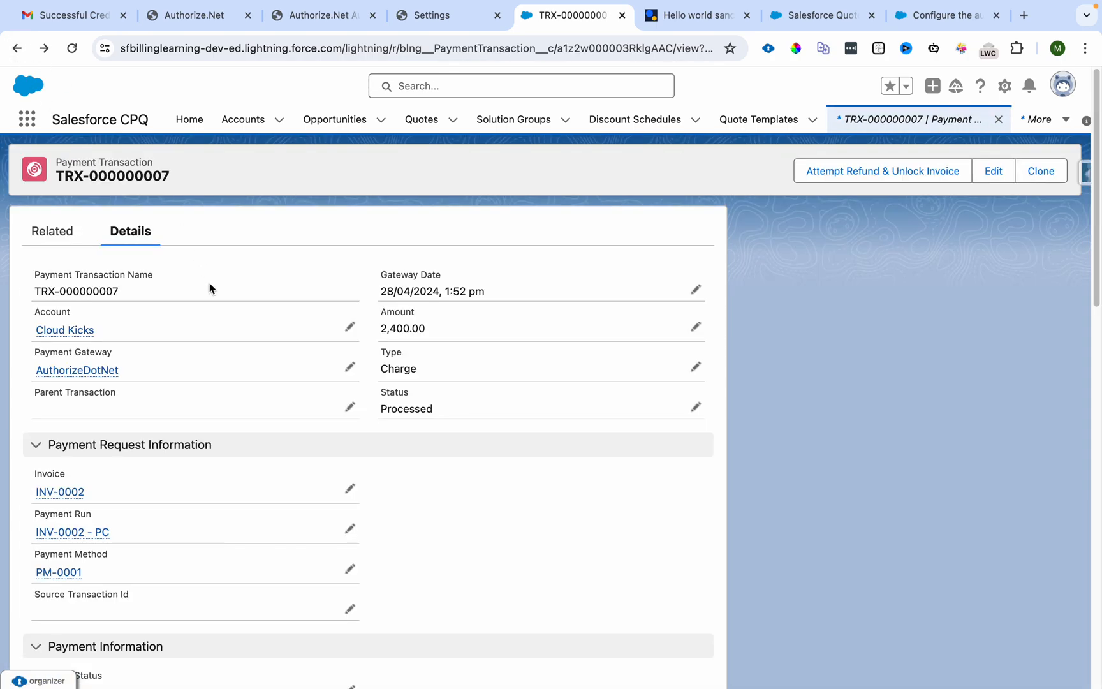